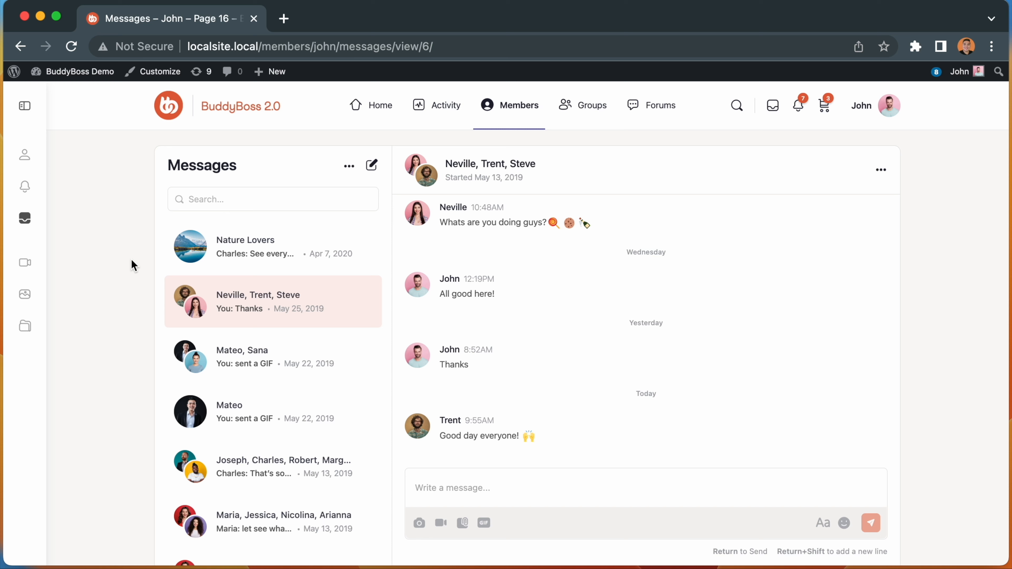
mouse_move(218, 186)
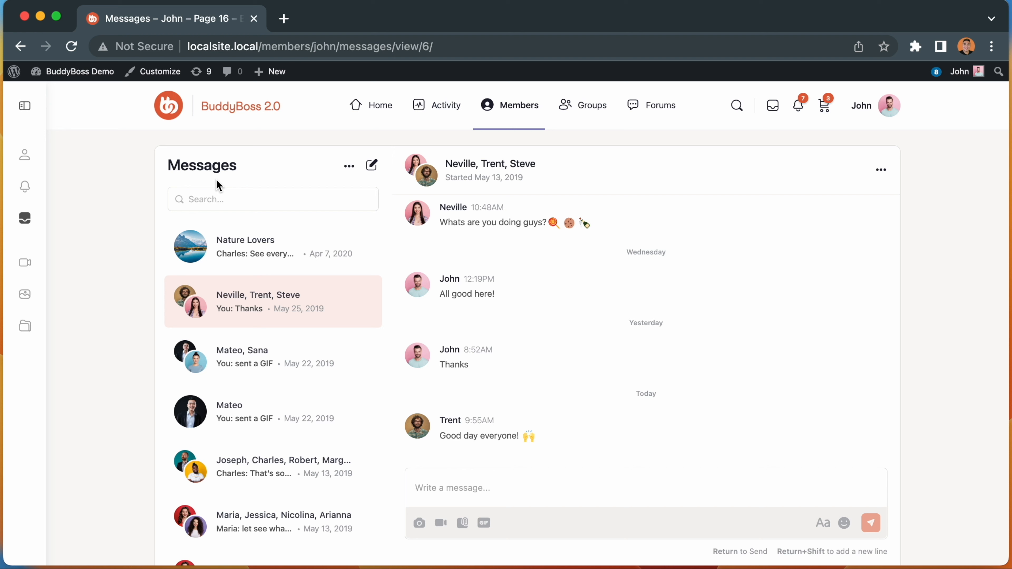
mouse_move(683, 400)
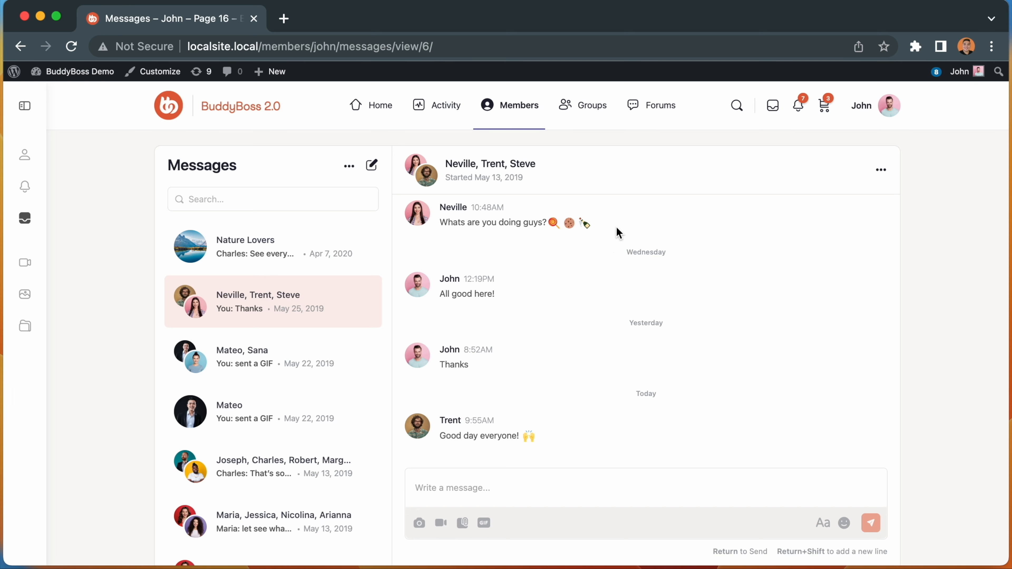
- Attach 'sample image.png' from the Demo folder to the group message draft
scroll(up, 3)
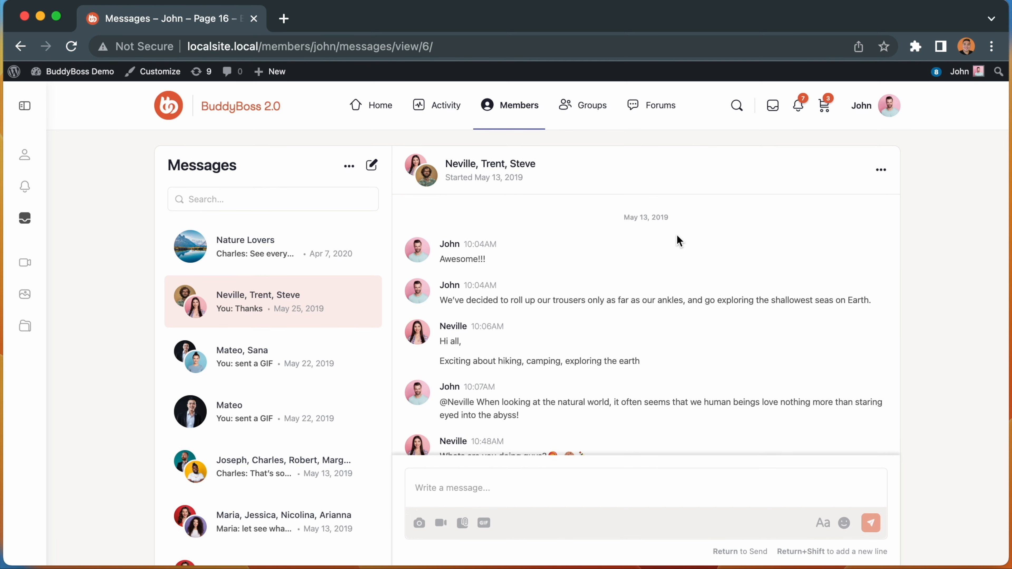
mouse_move(588, 472)
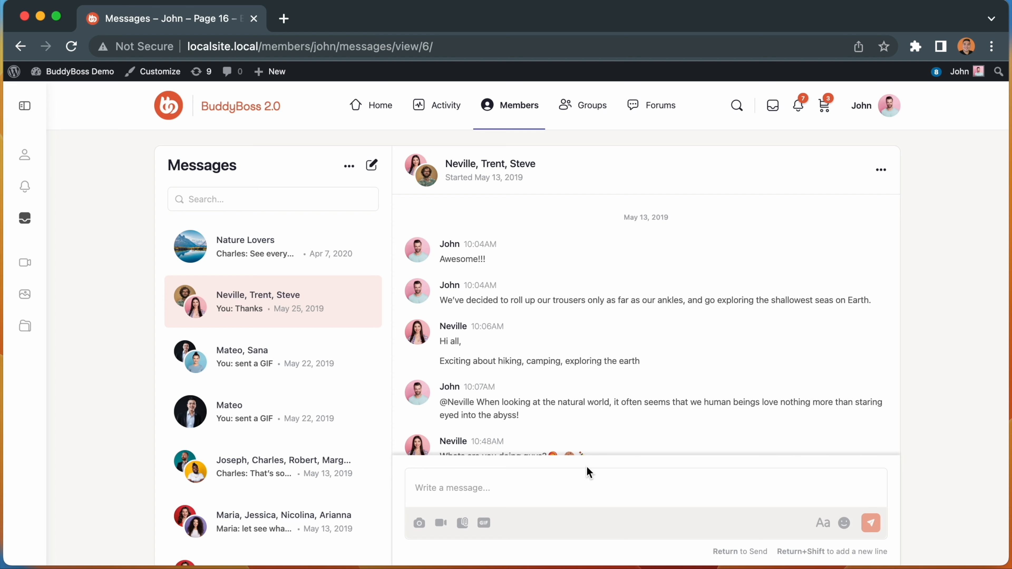
mouse_move(466, 504)
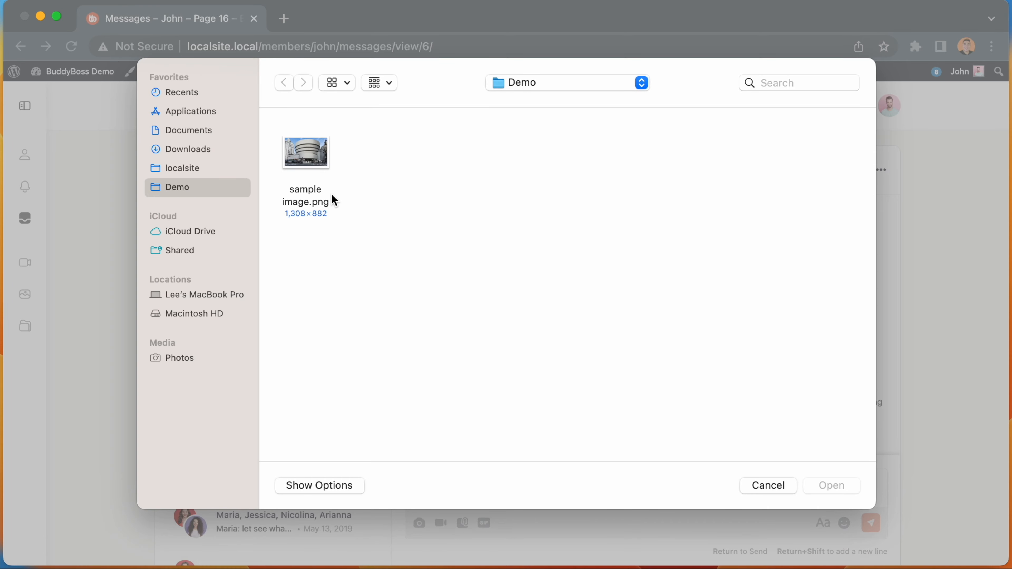
click(831, 486)
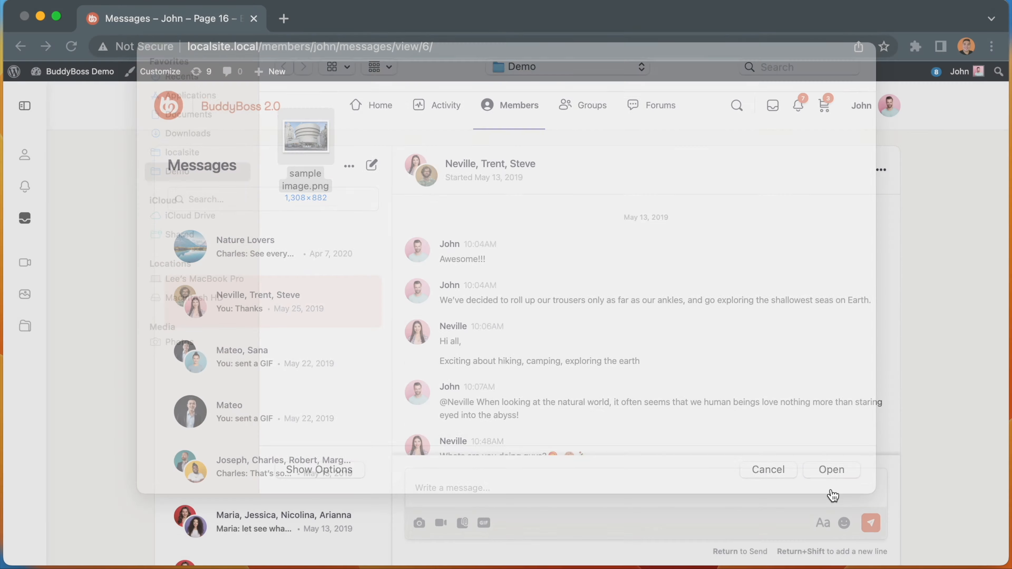
click(830, 469)
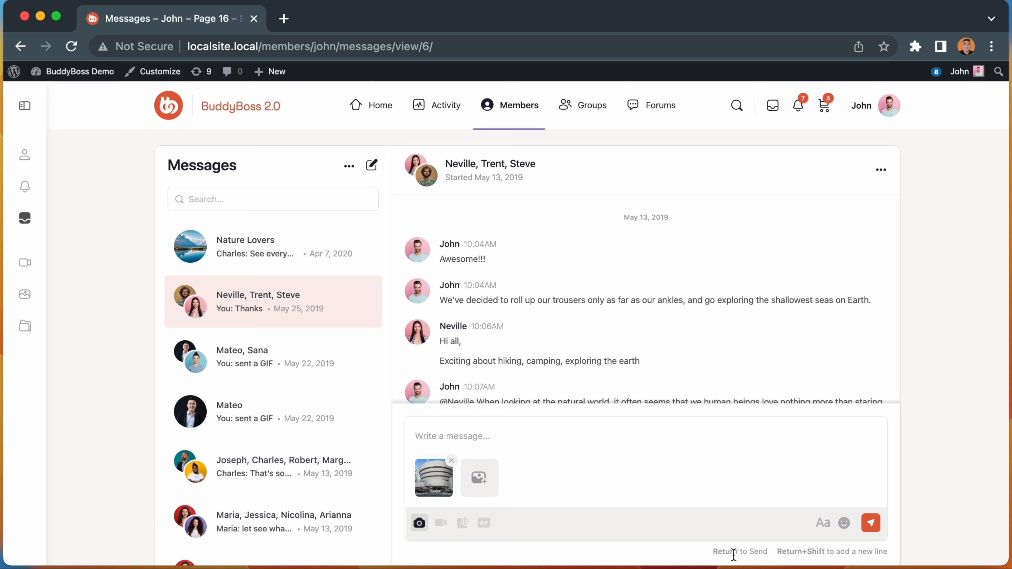
mouse_move(907, 552)
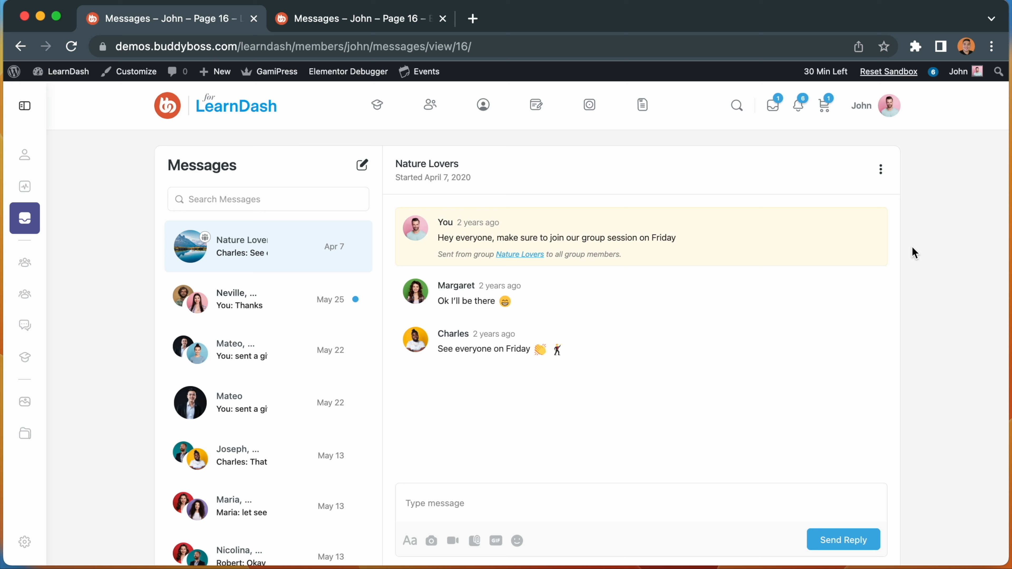
- Hide Nature Lovers on the demo site and switch to the local site's conversation
click(880, 169)
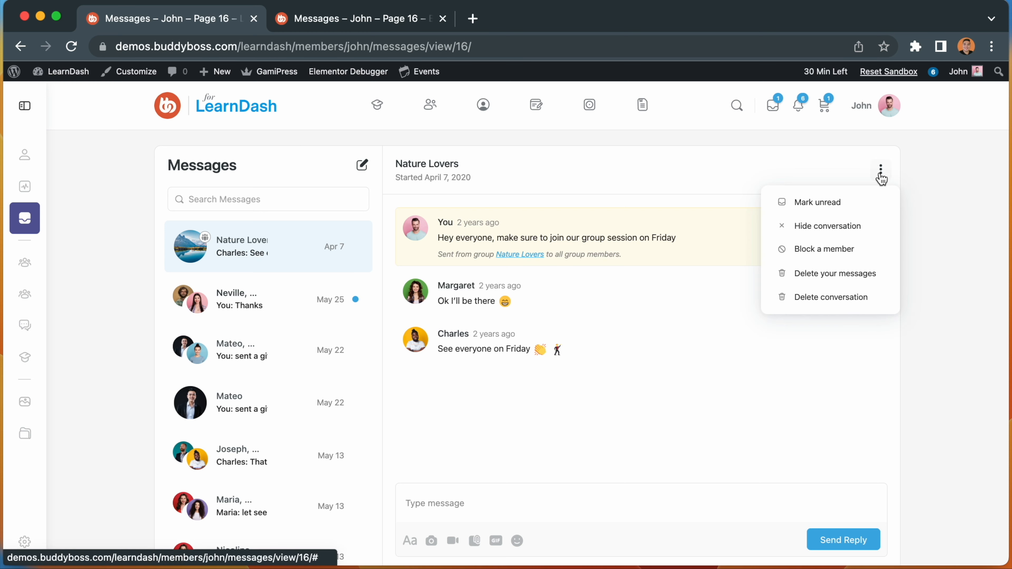
mouse_move(879, 240)
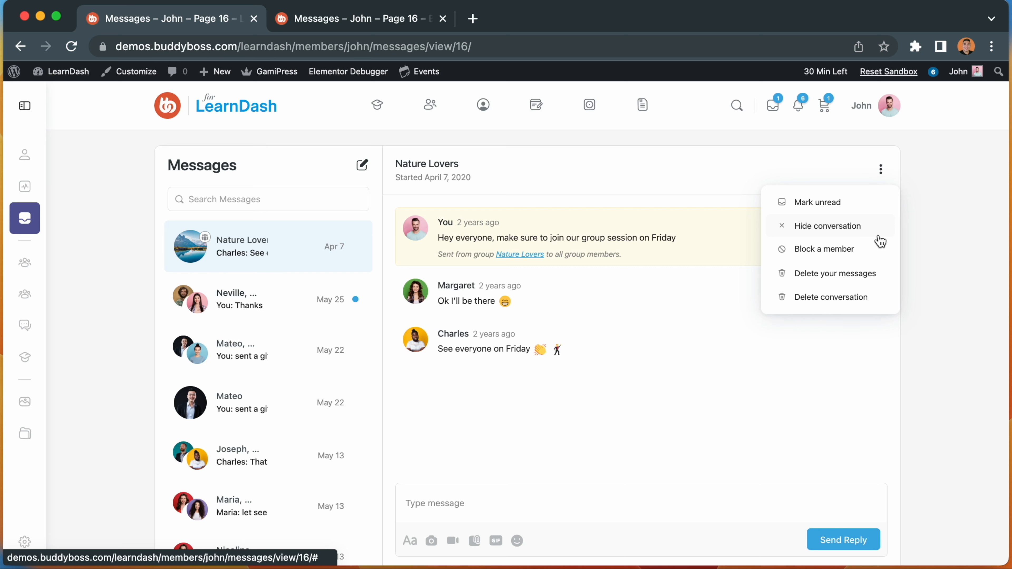
click(827, 226)
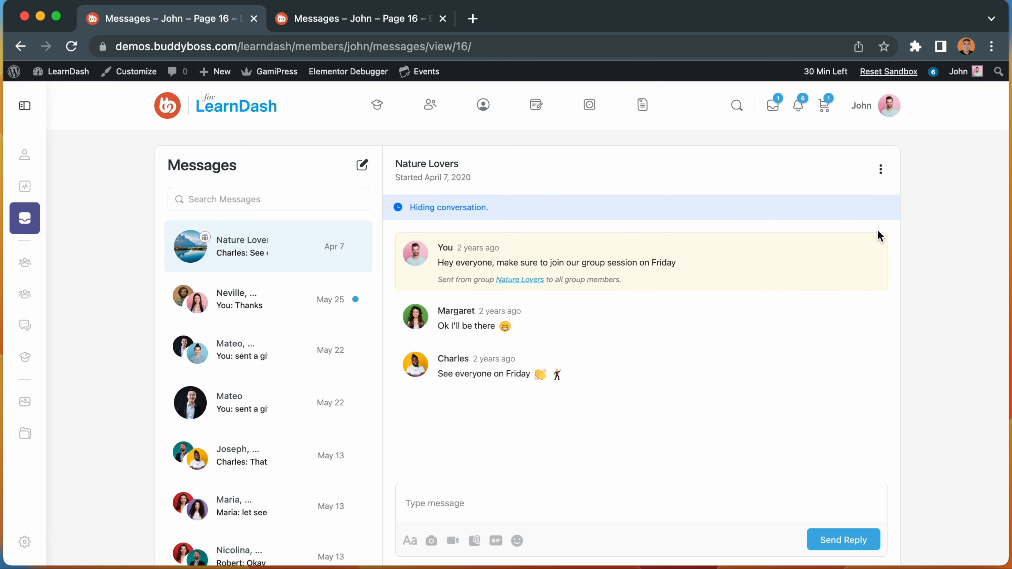
click(258, 298)
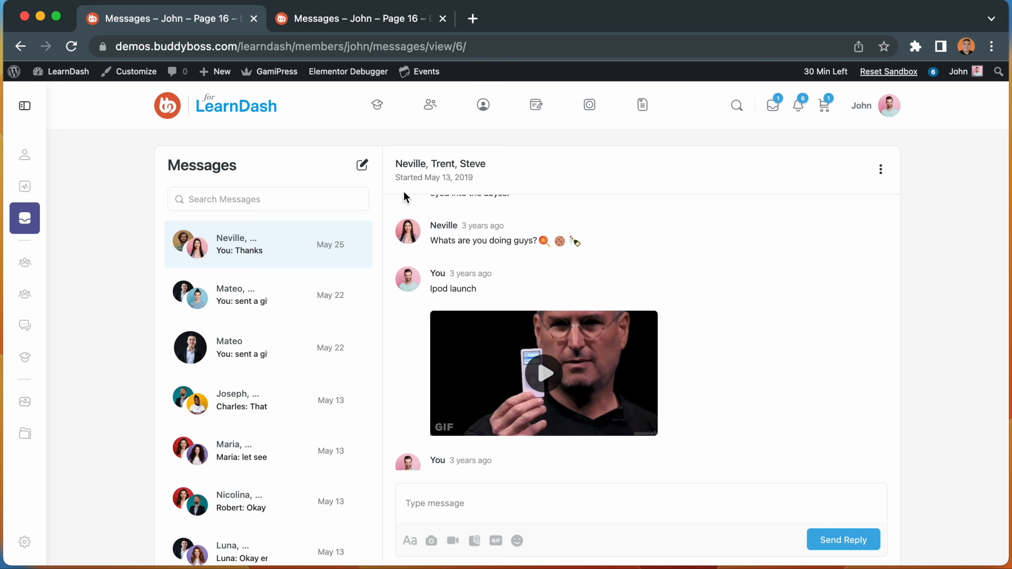
mouse_move(328, 99)
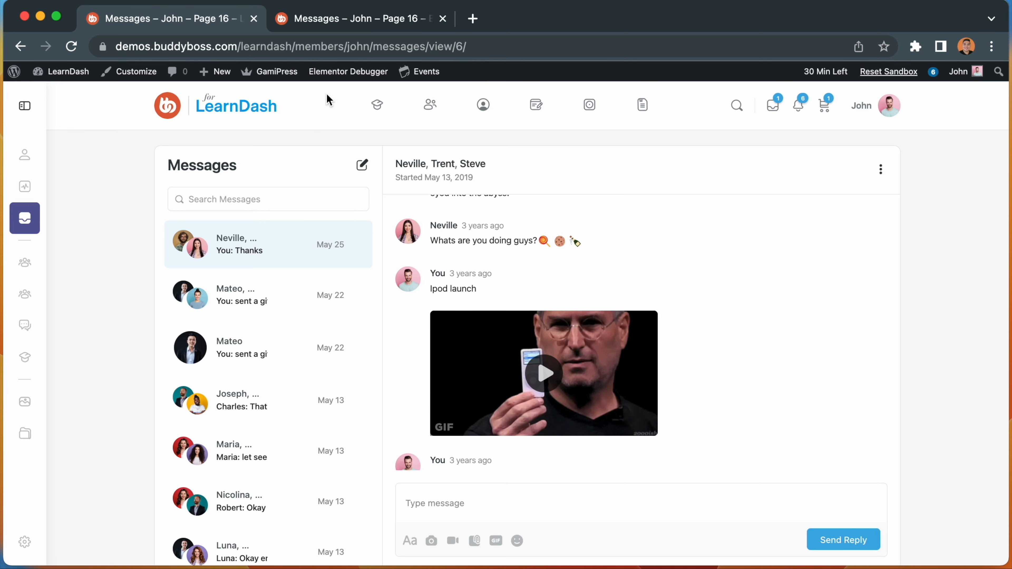
click(356, 17)
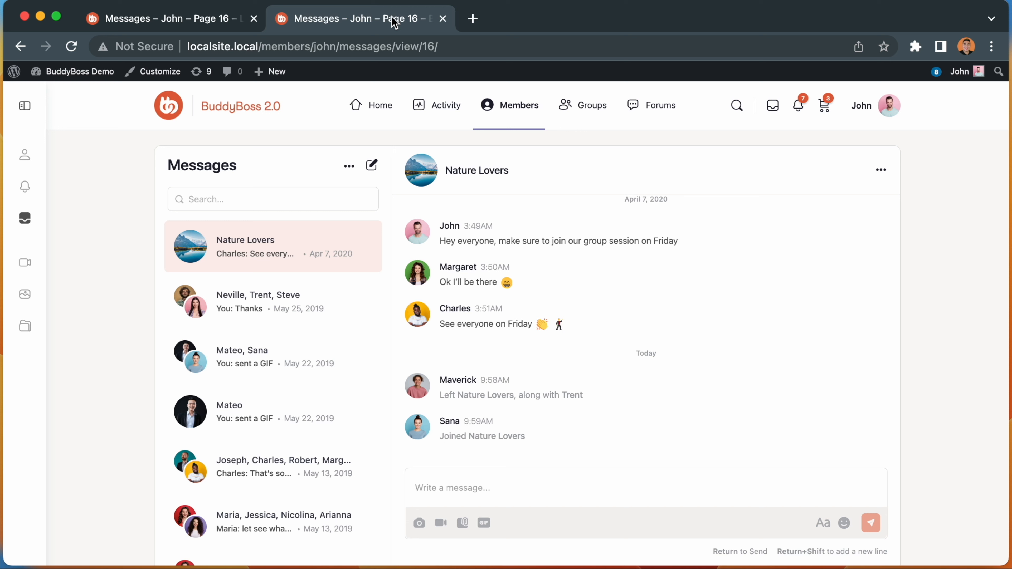
- Archive Nature Lovers from its ••• menu and dismiss the archived notice
click(348, 166)
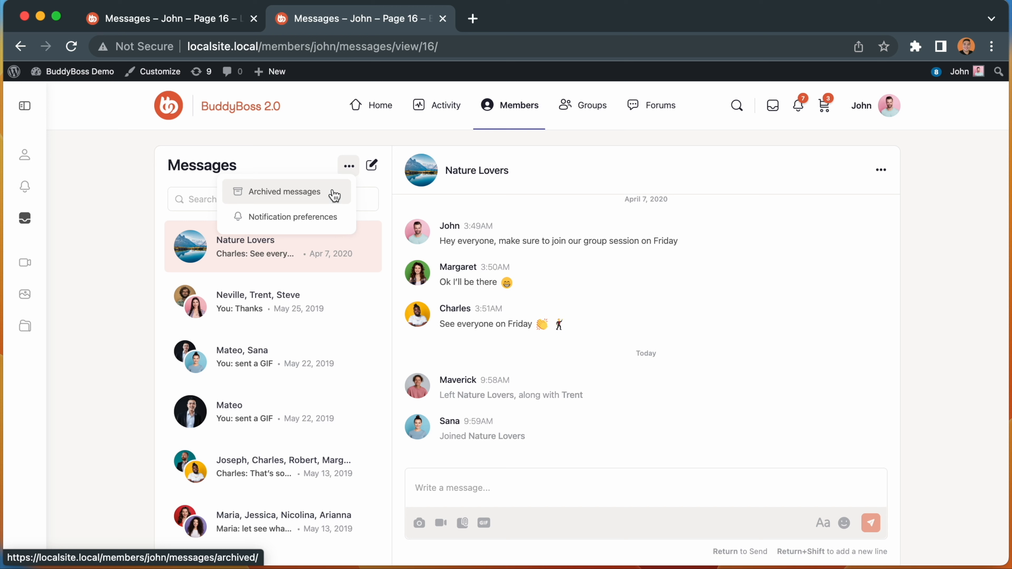
mouse_move(371, 194)
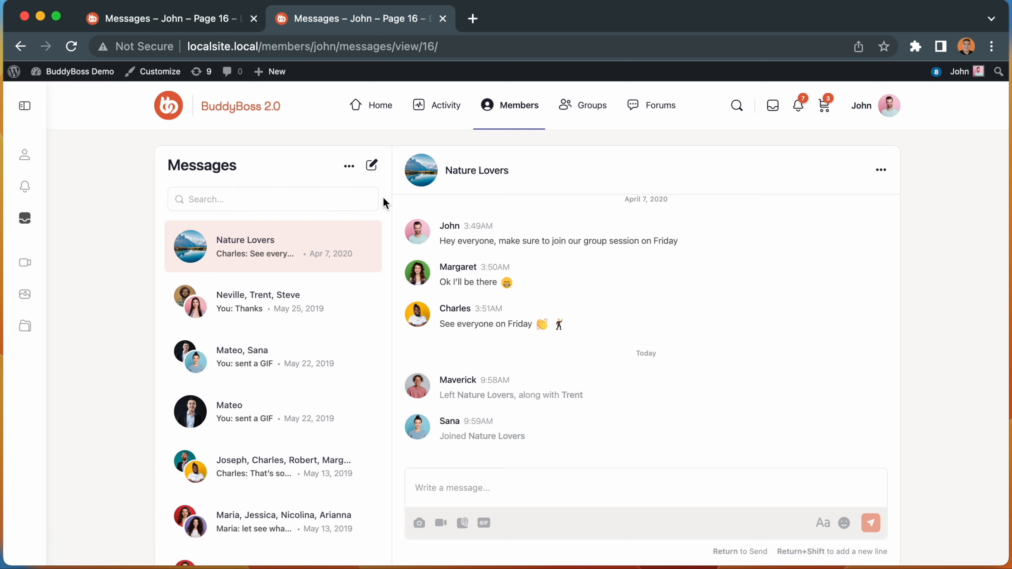
mouse_move(466, 210)
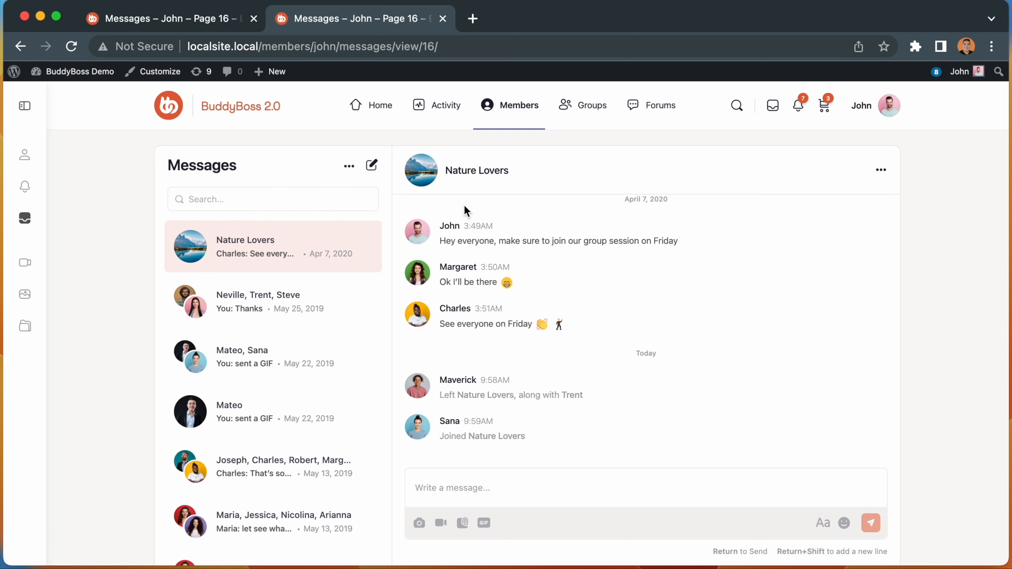
click(880, 169)
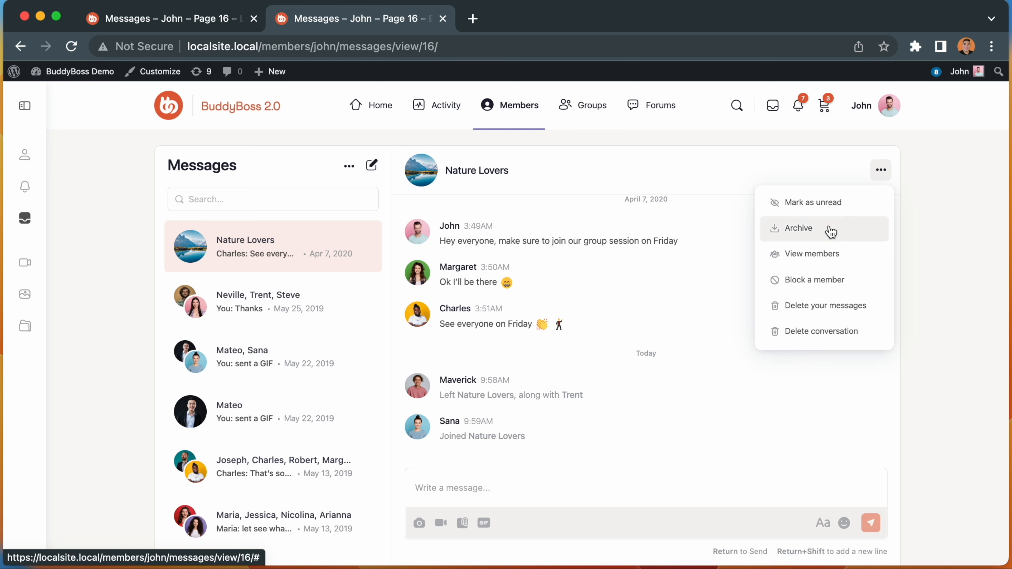
click(798, 228)
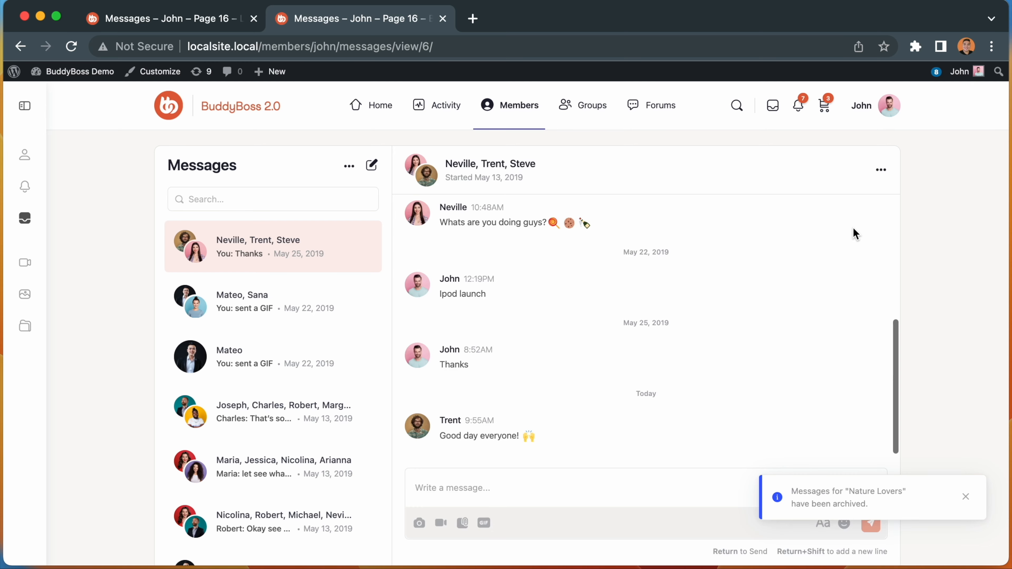
mouse_move(886, 454)
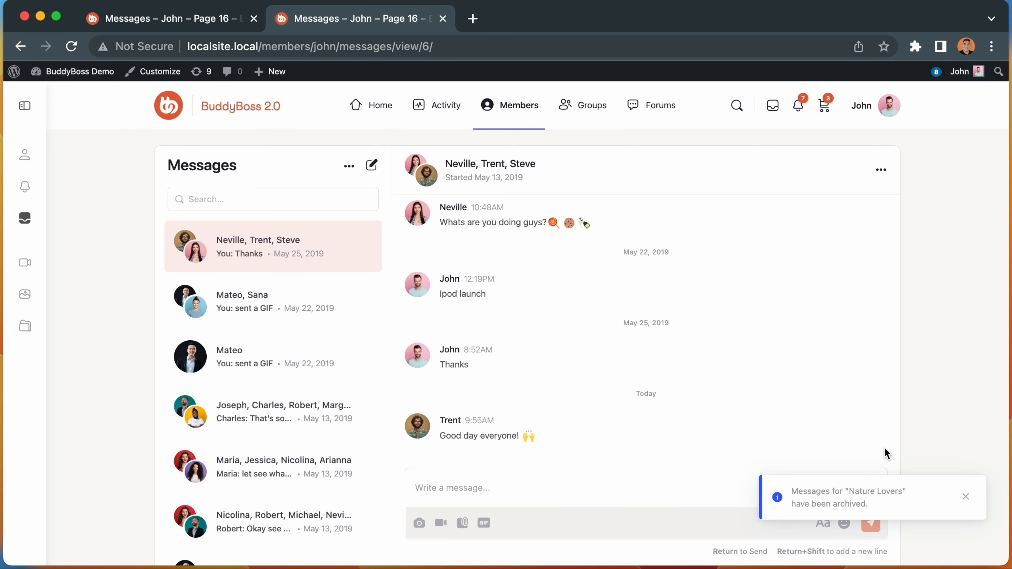
click(964, 496)
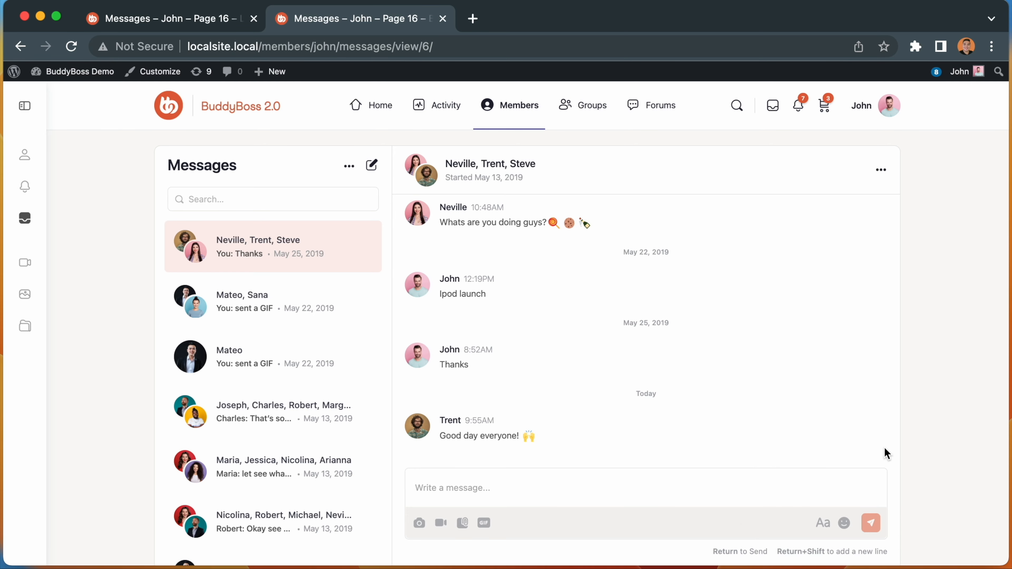
click(348, 165)
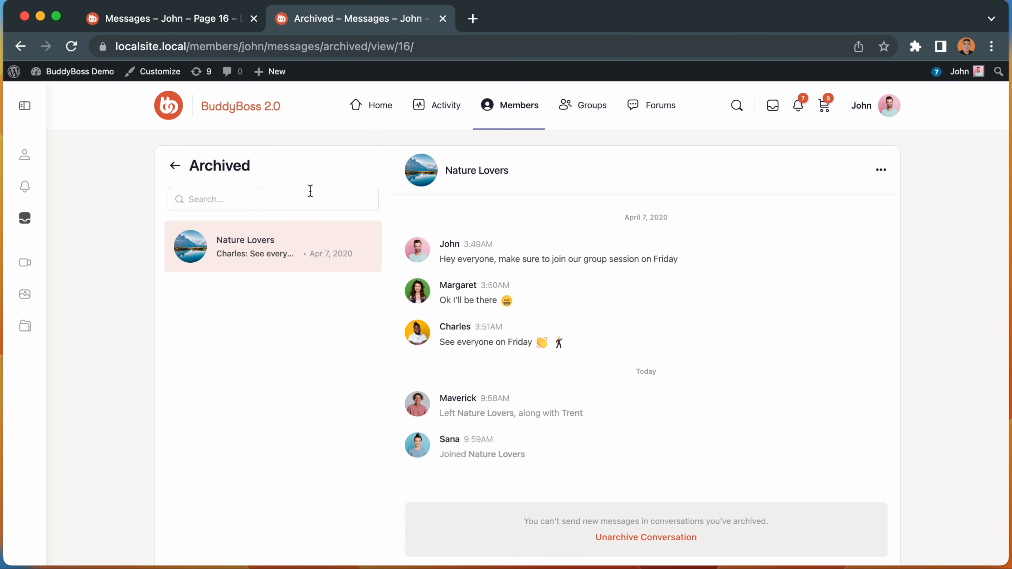
mouse_move(487, 224)
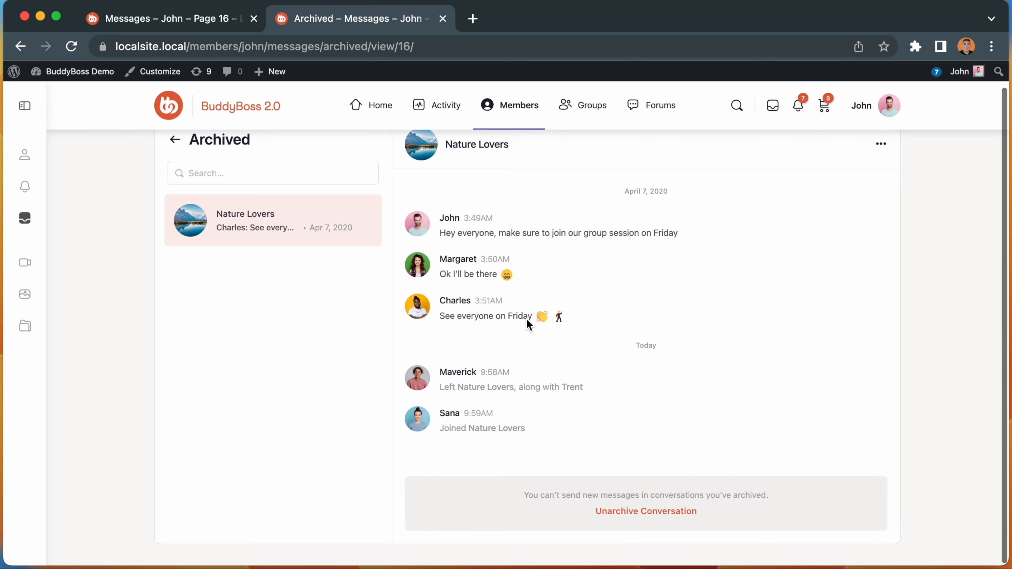
mouse_move(466, 247)
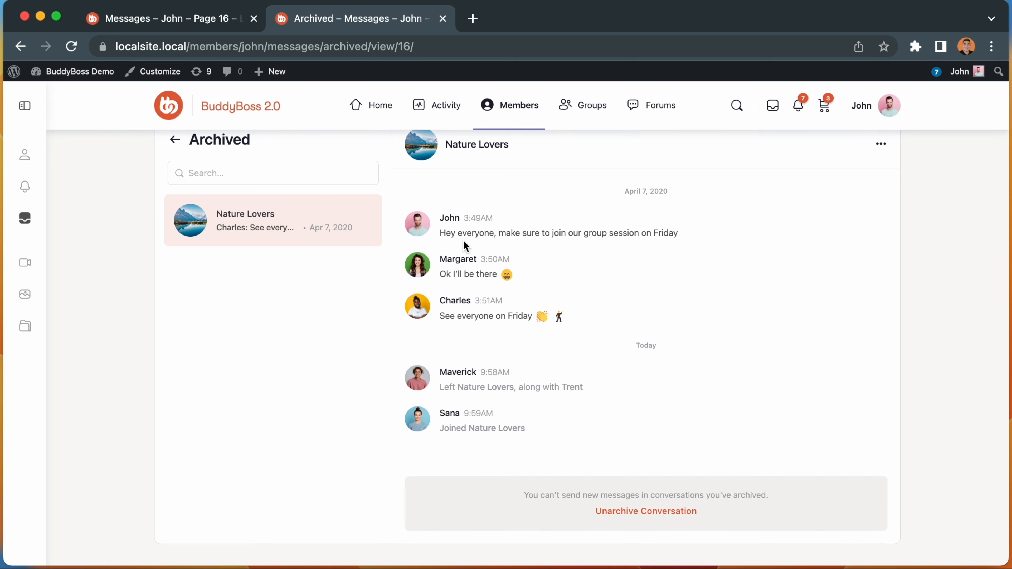
mouse_move(567, 493)
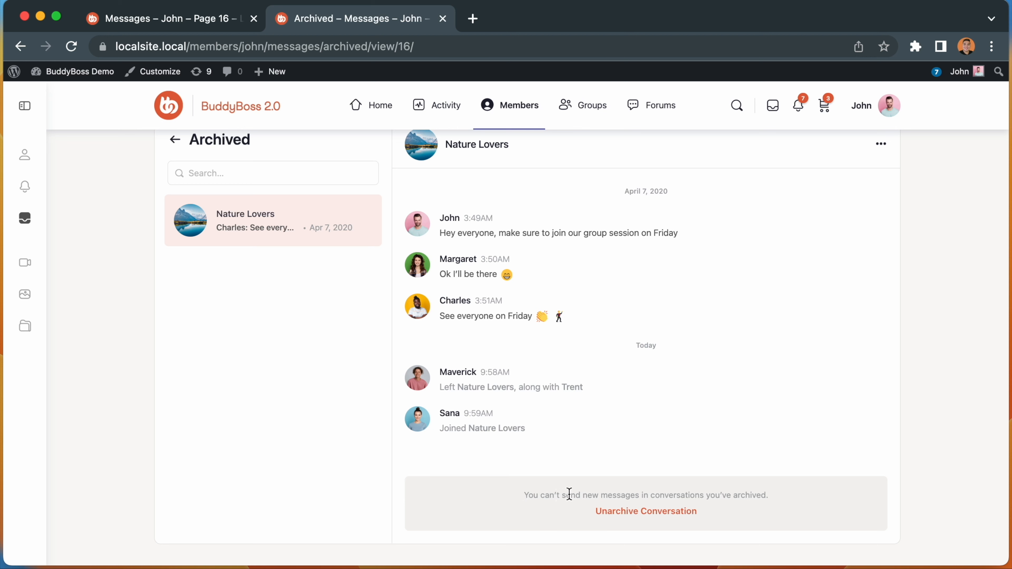
mouse_move(779, 506)
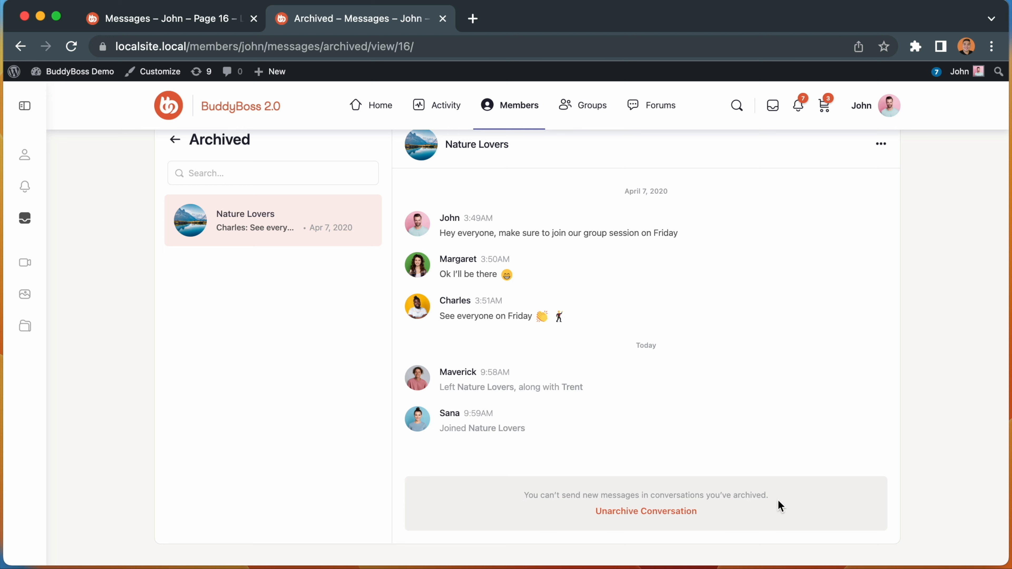
mouse_move(636, 518)
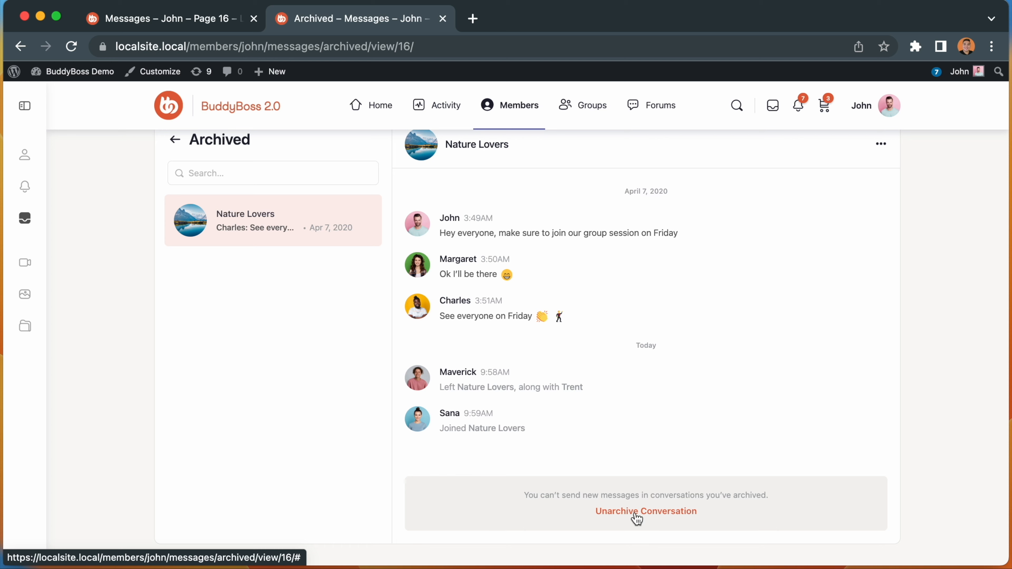
mouse_move(836, 189)
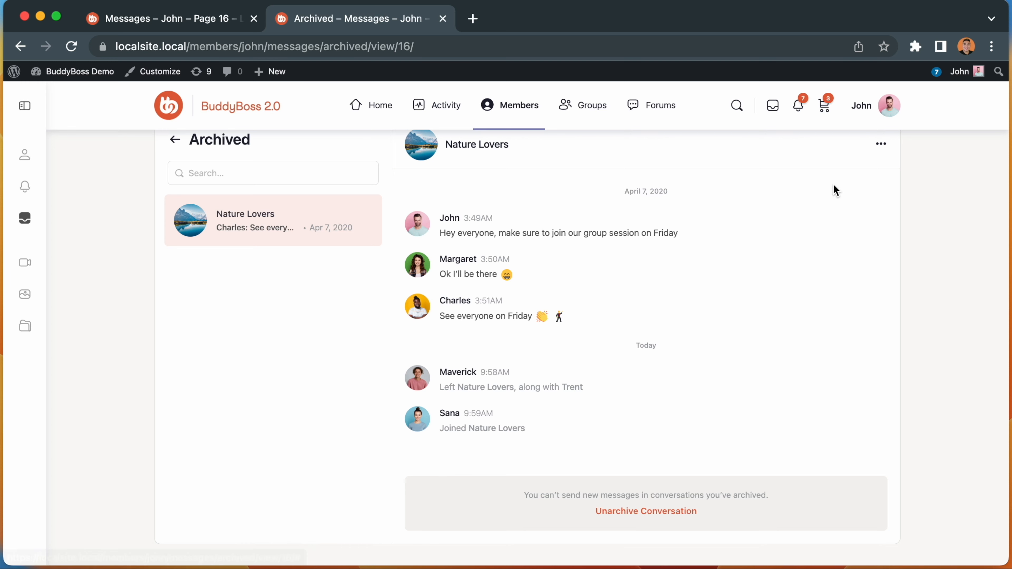
- Unarchive Nature Lovers from the Archived list so it returns to main Messages
click(880, 143)
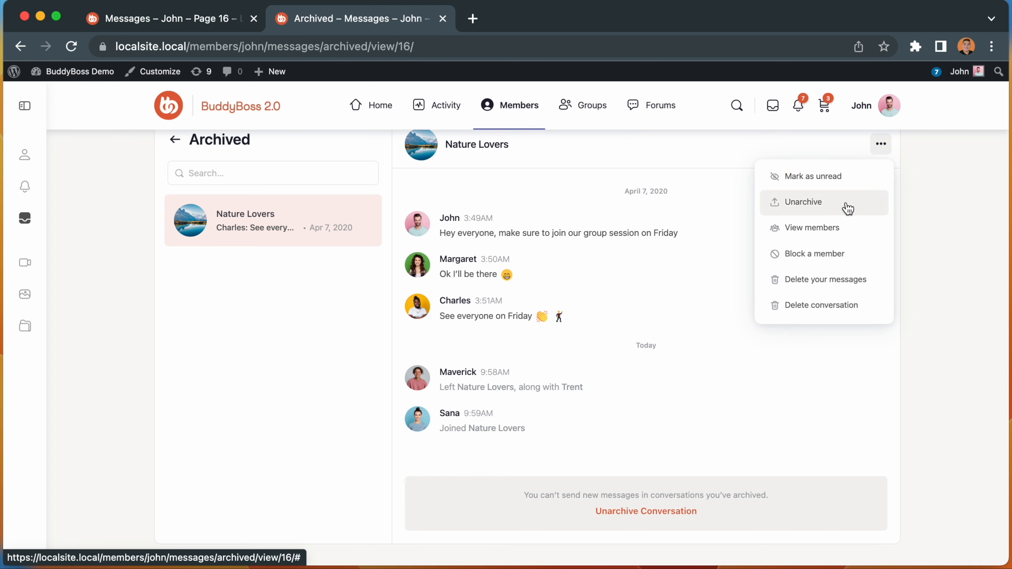
mouse_move(369, 219)
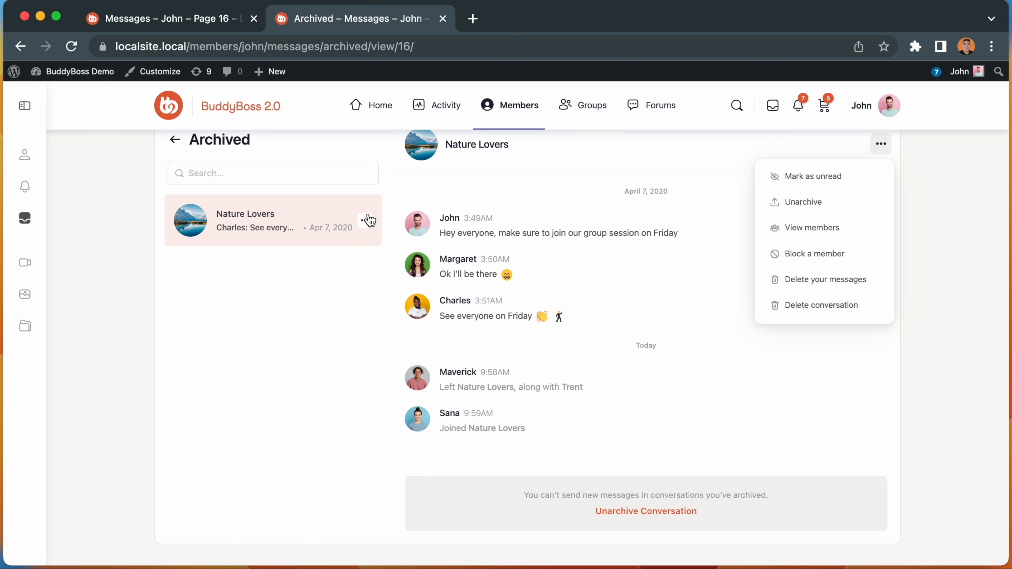
click(365, 221)
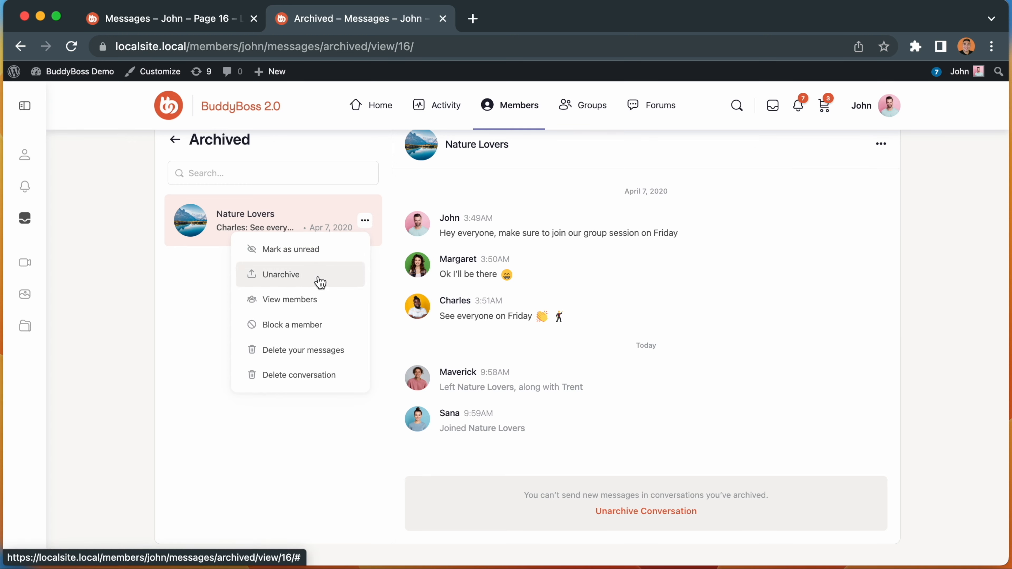
click(280, 274)
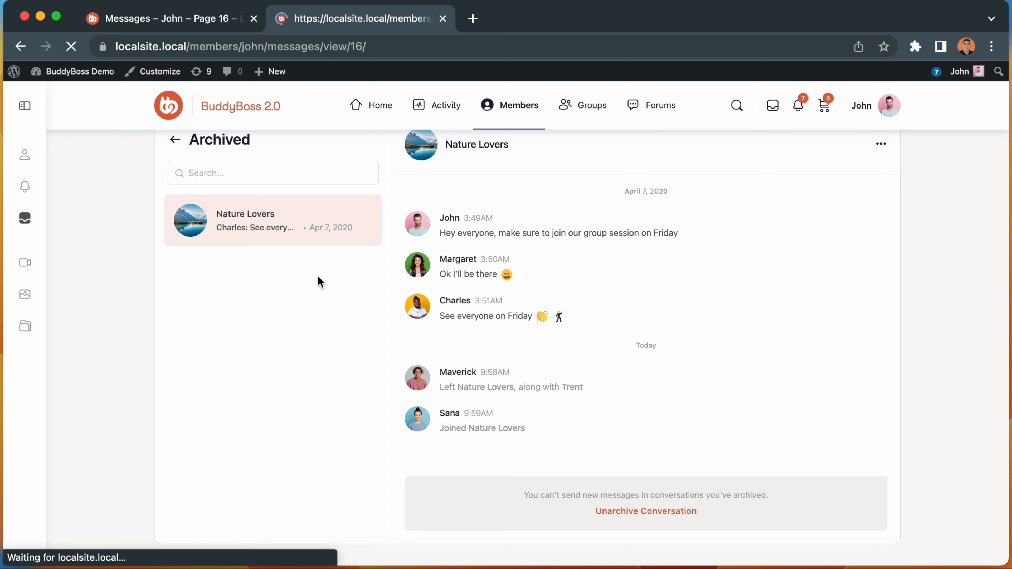
click(645, 512)
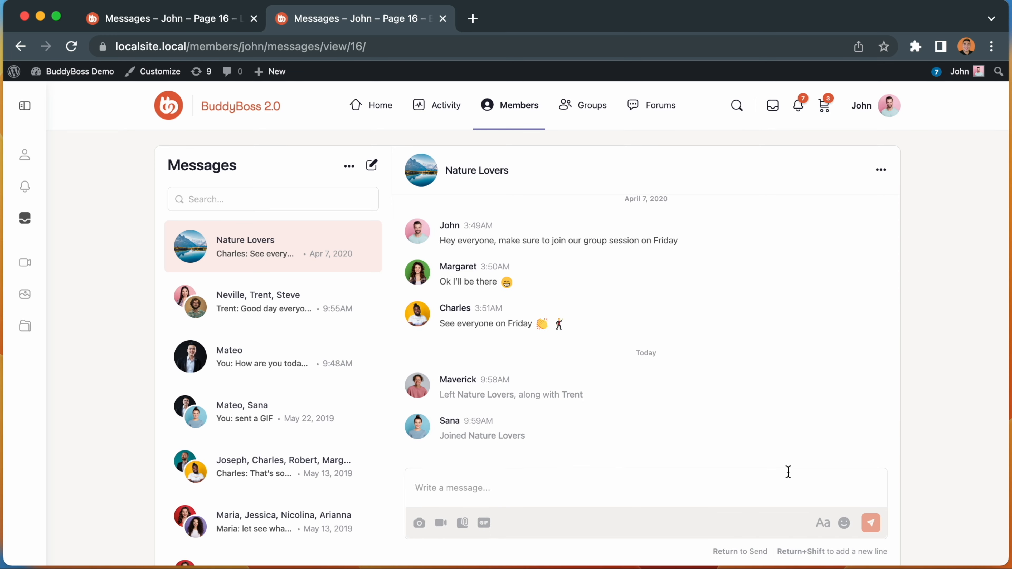
mouse_move(606, 455)
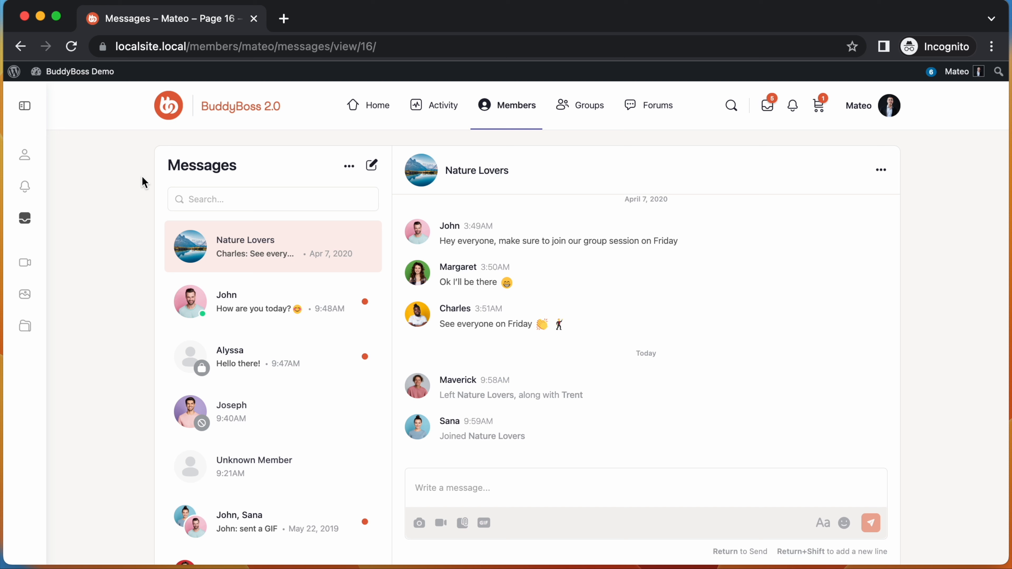
mouse_move(202, 185)
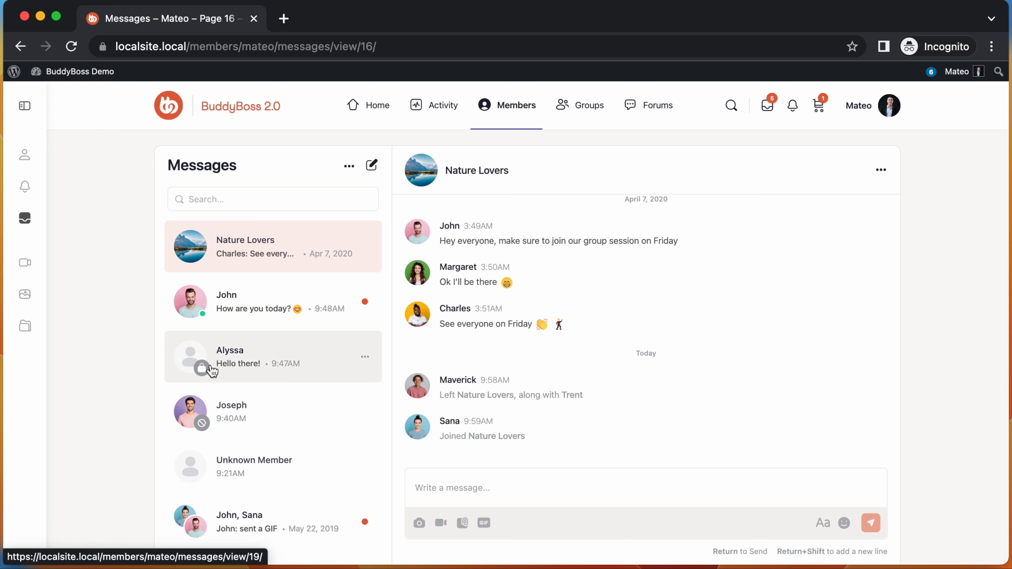
mouse_move(210, 377)
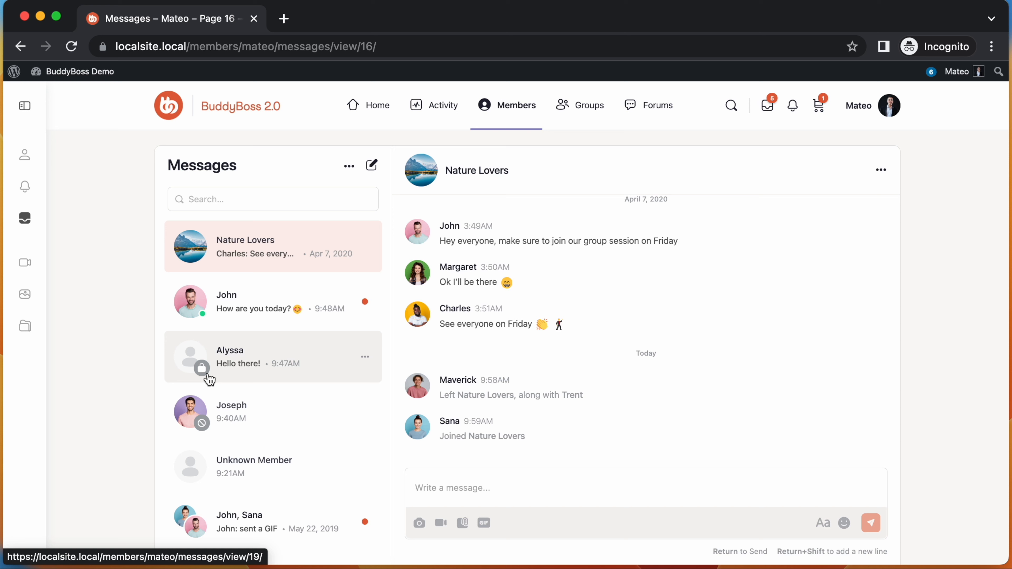
mouse_move(207, 418)
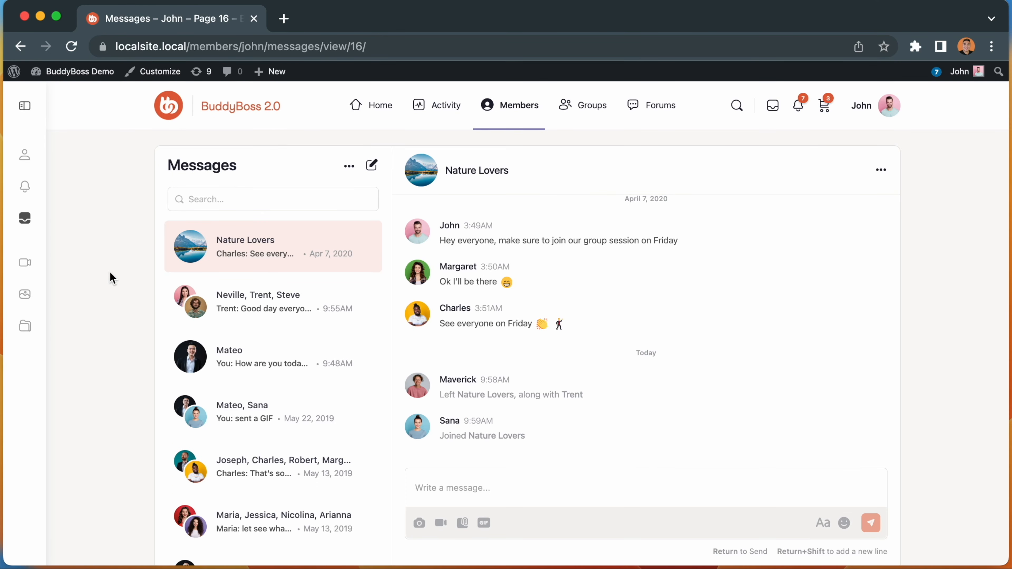
mouse_move(488, 188)
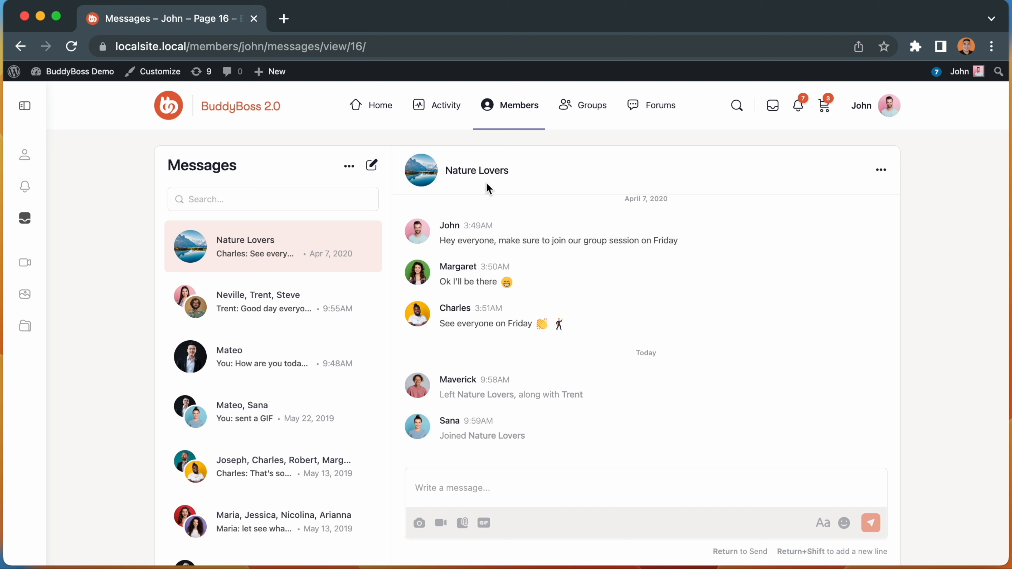
mouse_move(475, 359)
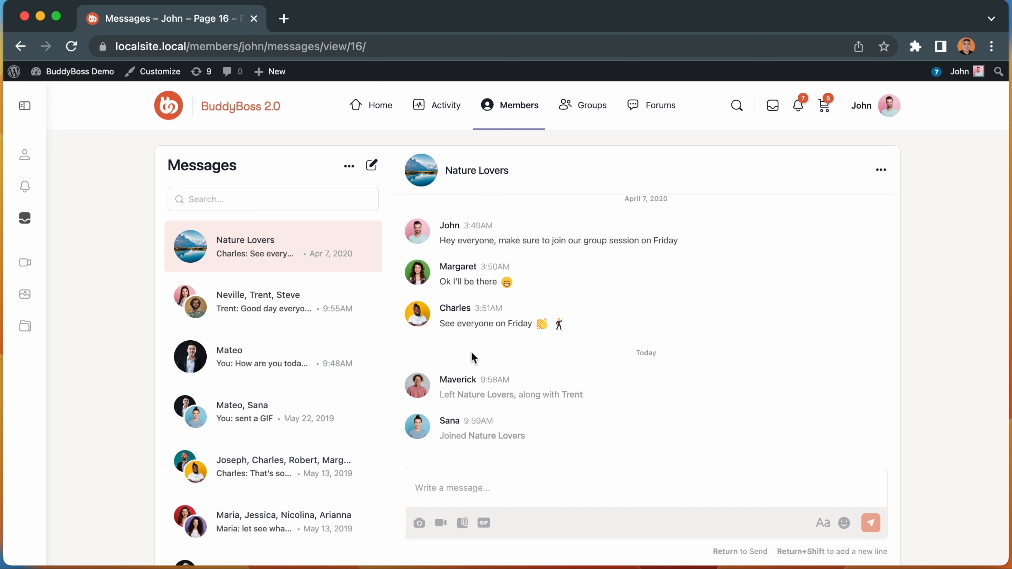
mouse_move(515, 431)
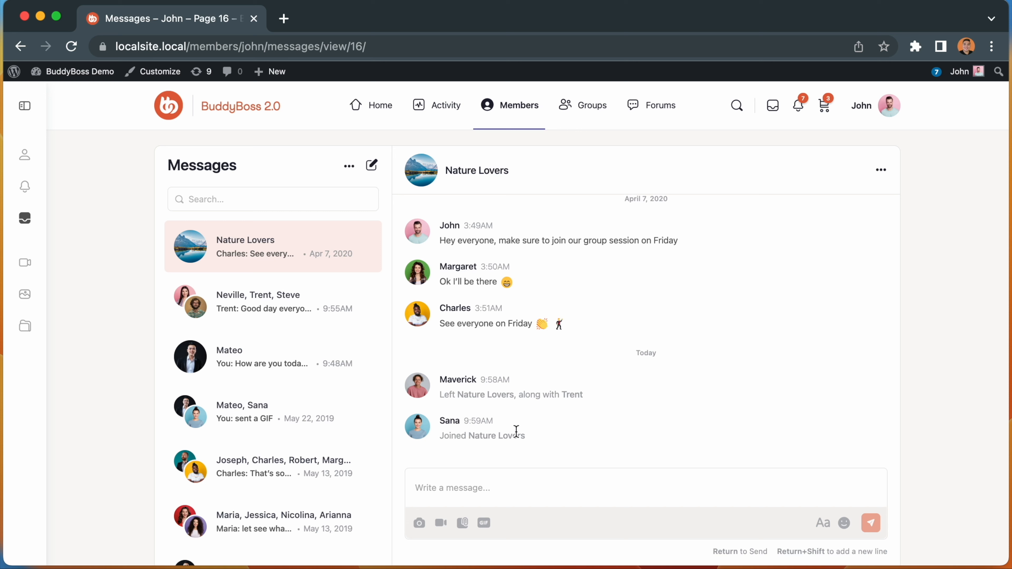
mouse_move(505, 410)
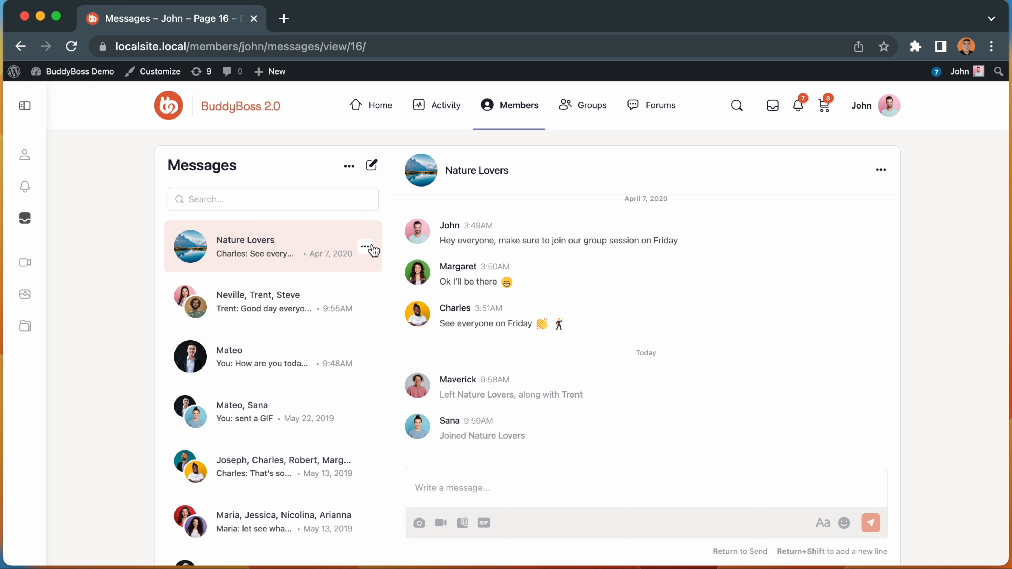
- View and scroll the Nature Lovers Members modal, then close it
click(365, 247)
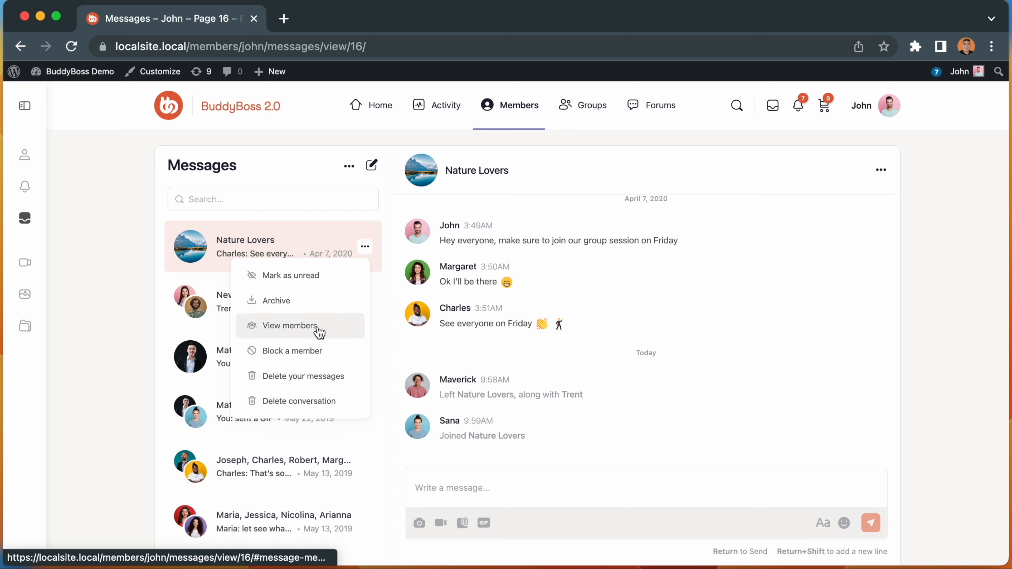
mouse_move(860, 194)
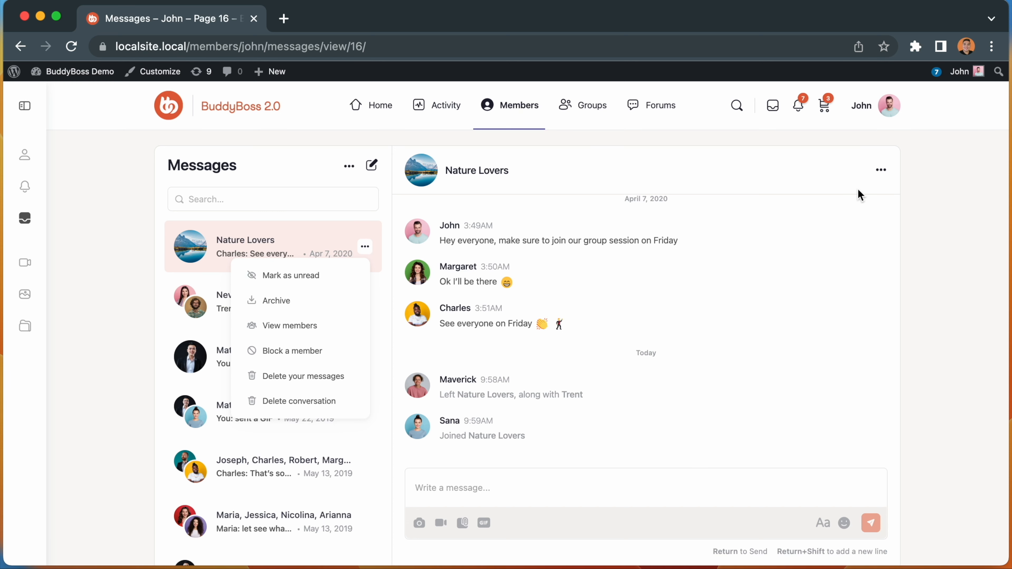
click(880, 170)
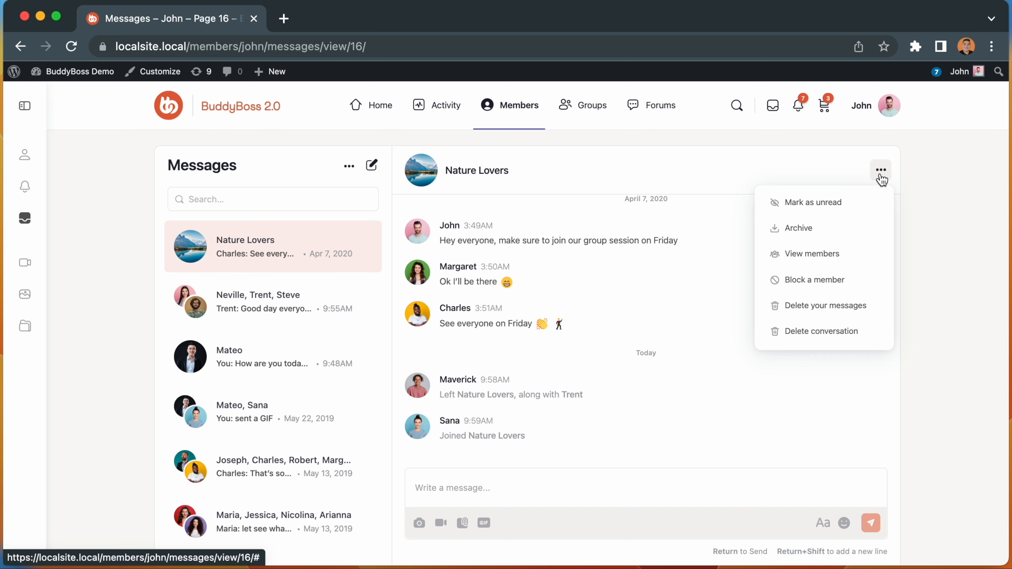
click(809, 253)
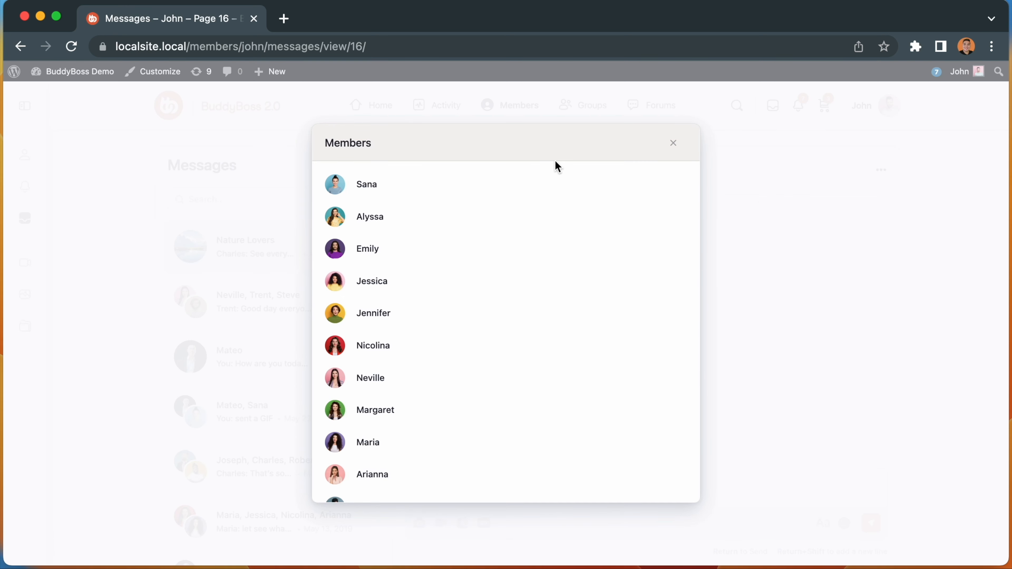
scroll(down, 3)
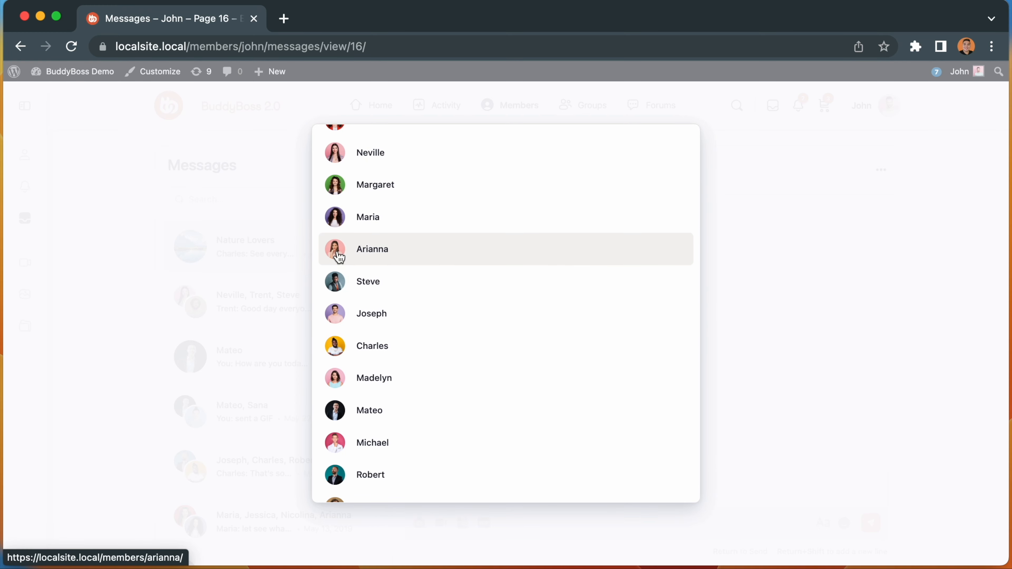
scroll(up, 3)
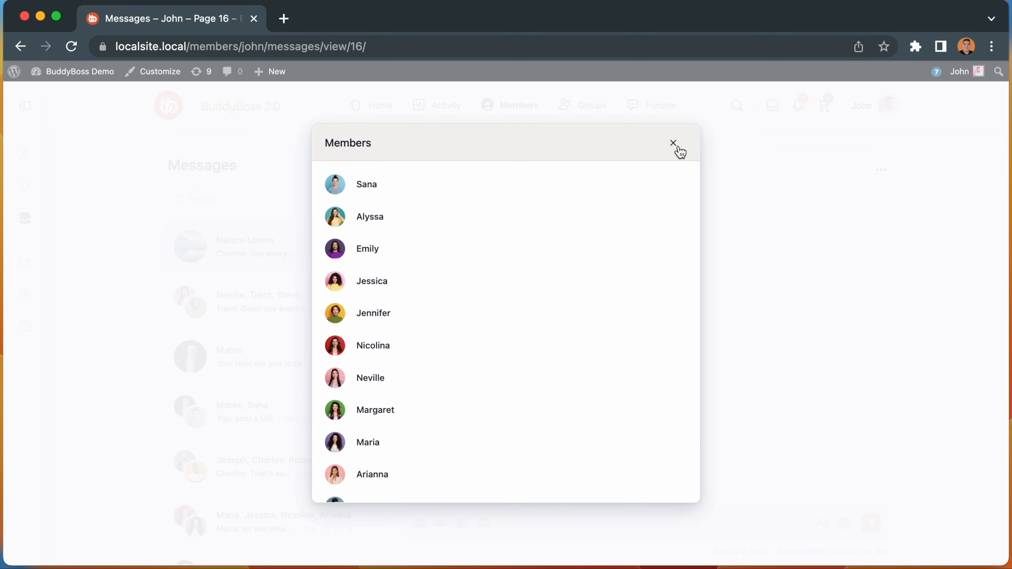
click(673, 143)
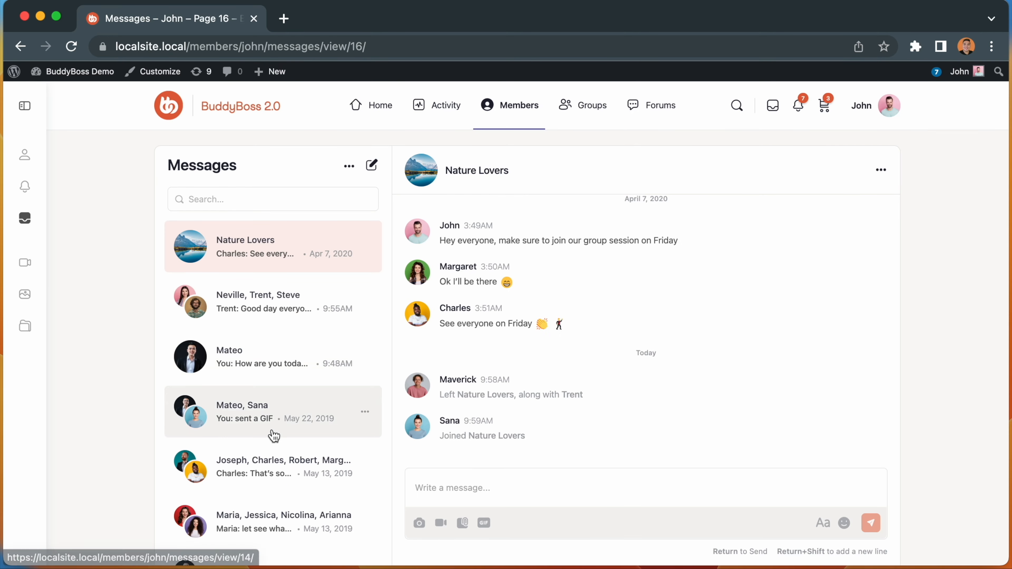
- Open the May 13, 2019 group thread and view its Members modal via the header names
scroll(down, 3)
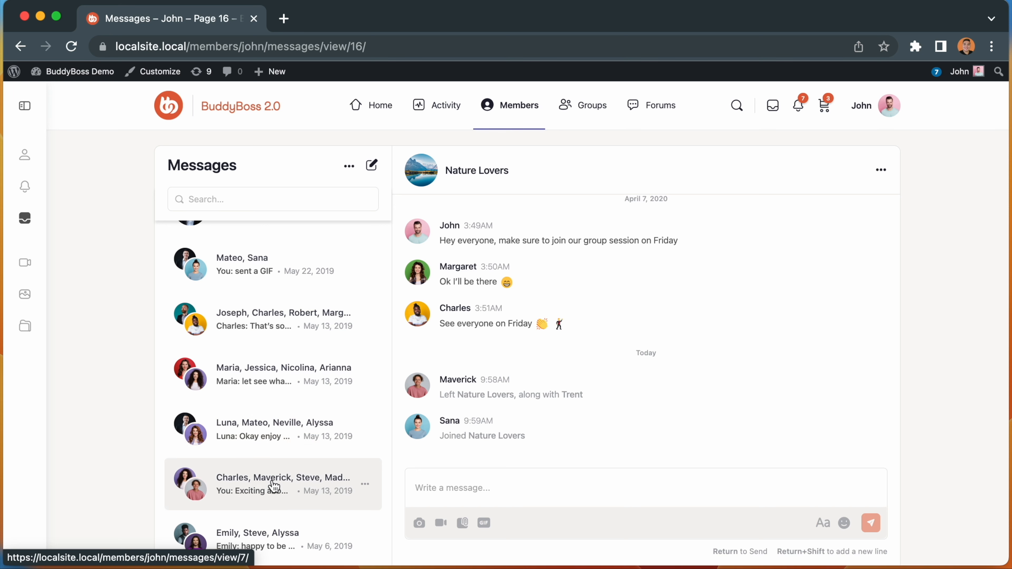
click(273, 483)
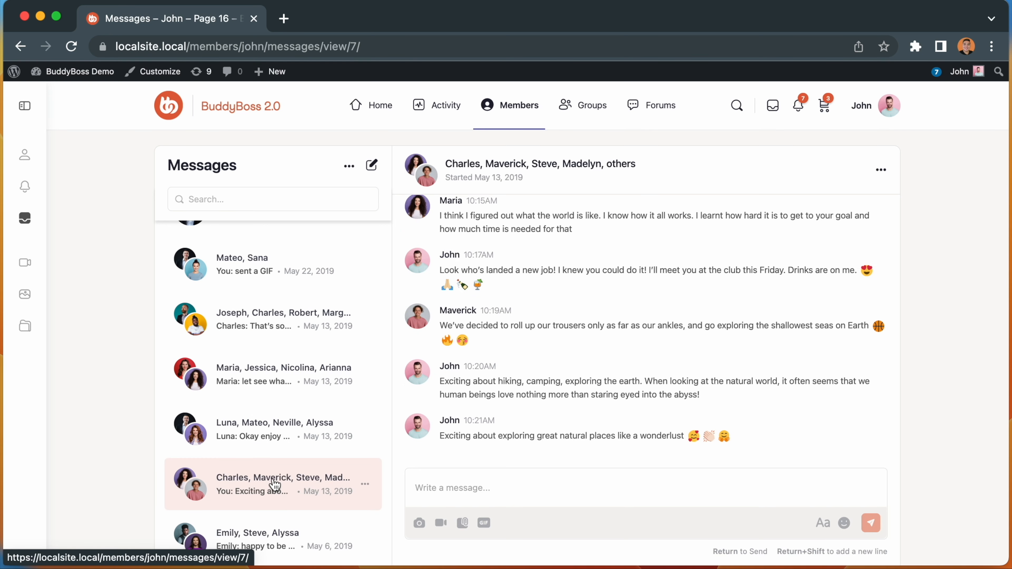
mouse_move(549, 190)
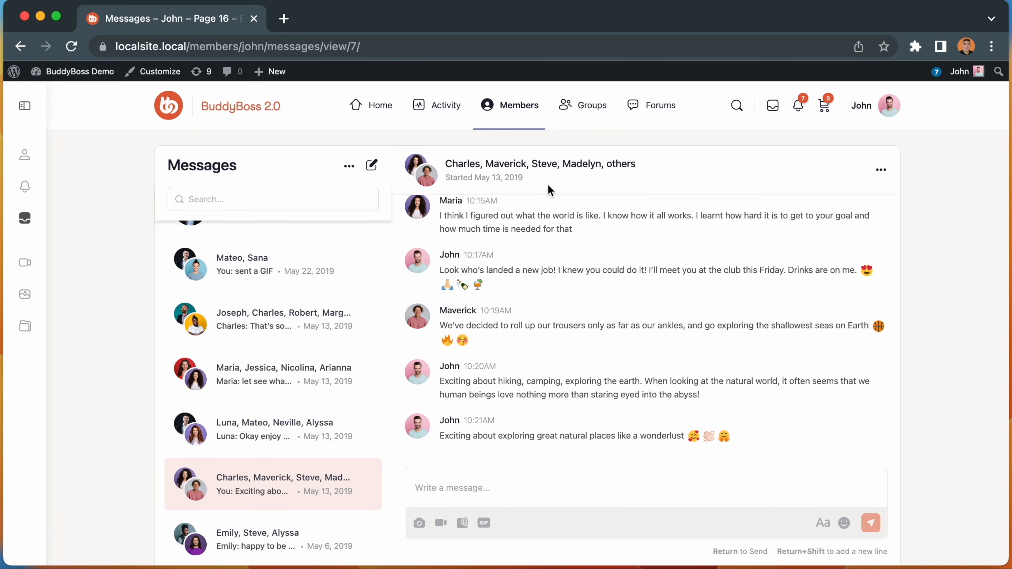
mouse_move(624, 171)
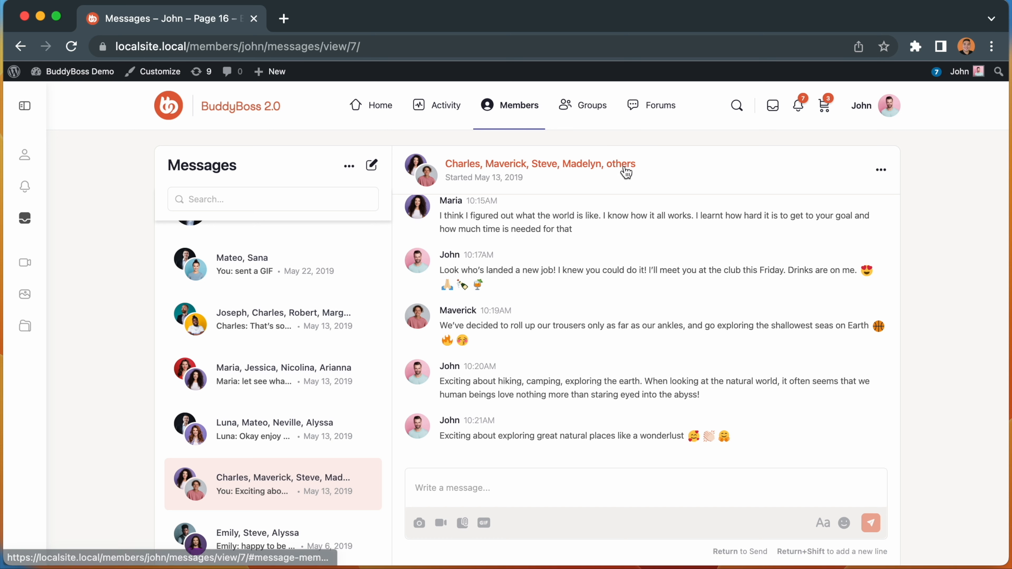
click(540, 164)
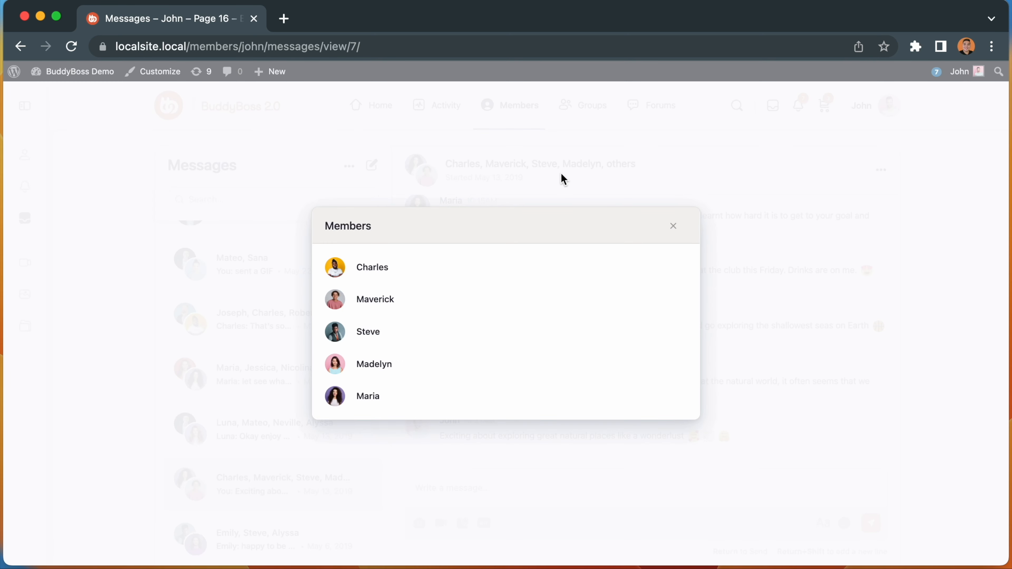
click(672, 226)
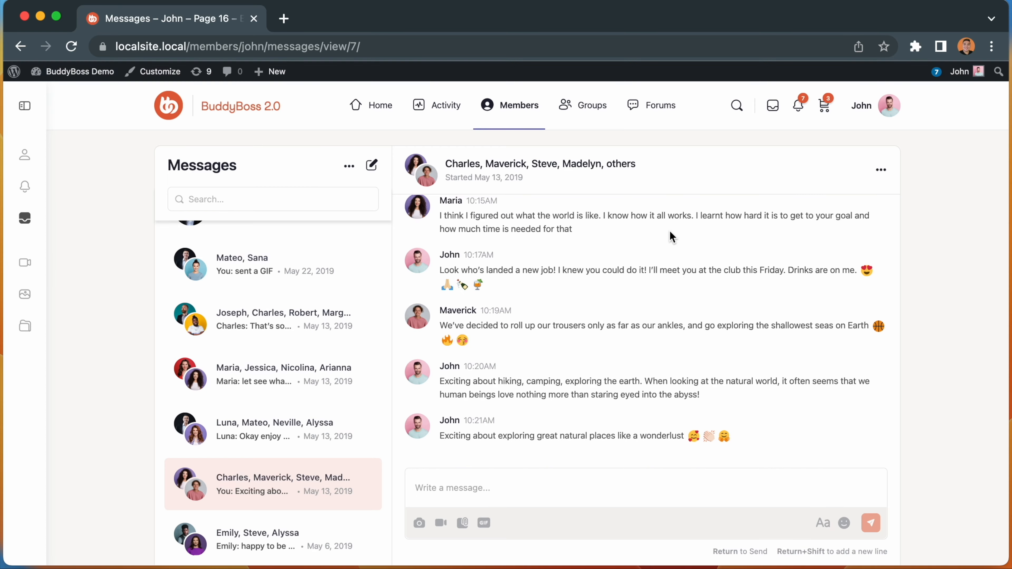
scroll(up, 3)
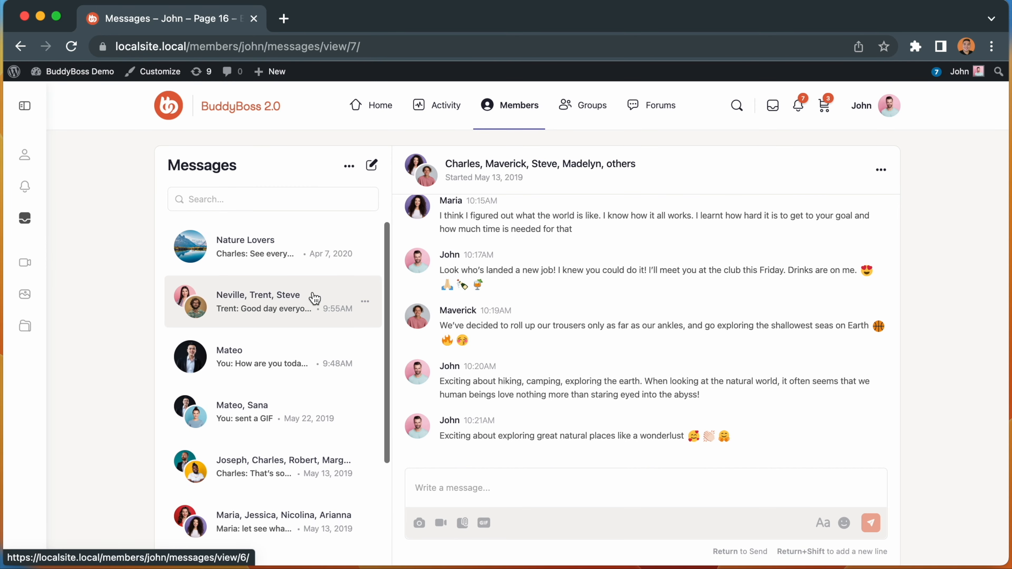
- Head from Messages toward the WP Admin BuddyBoss Notifications settings
click(258, 247)
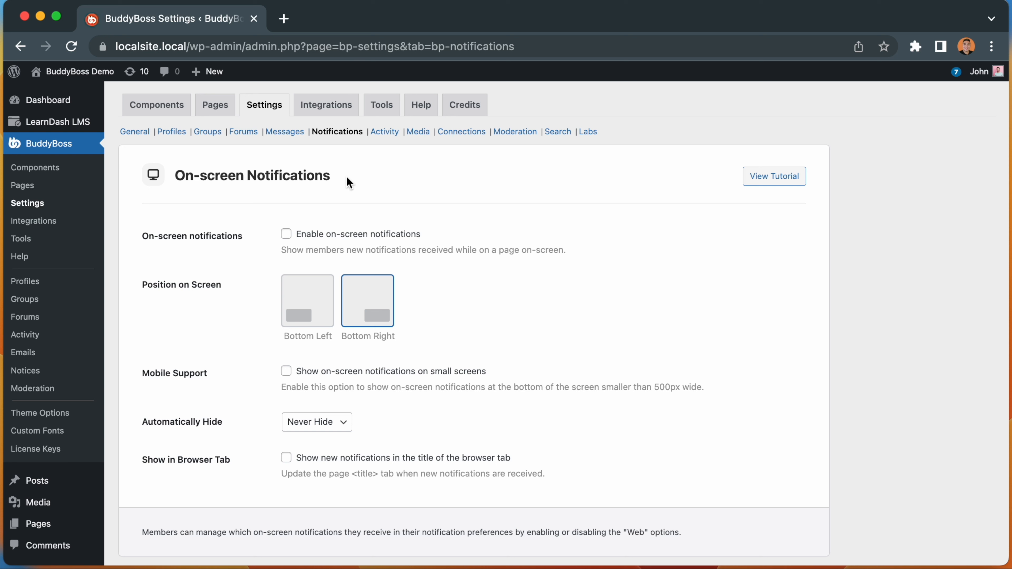
mouse_move(50, 144)
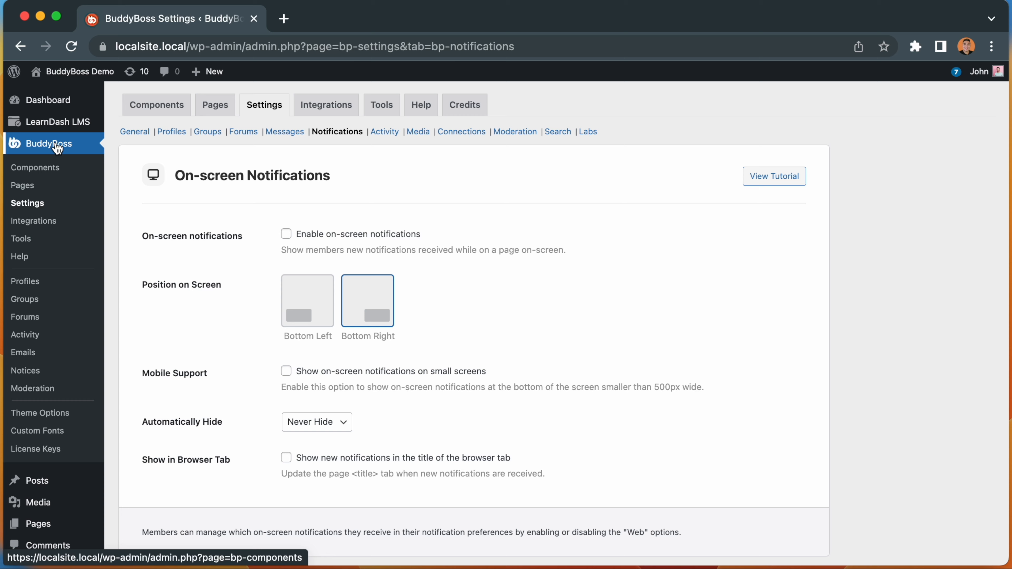
mouse_move(33, 221)
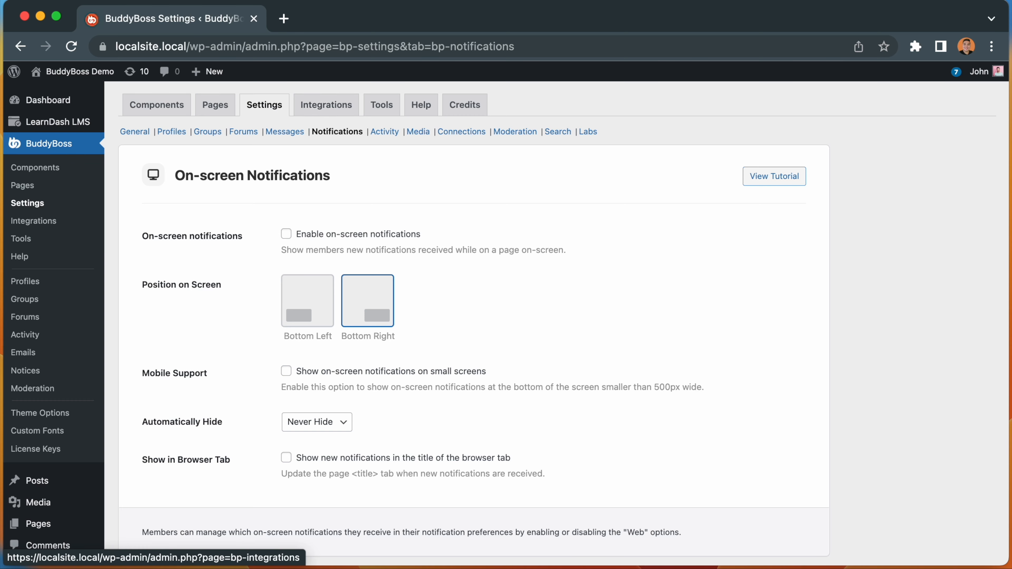
scroll(down, 3)
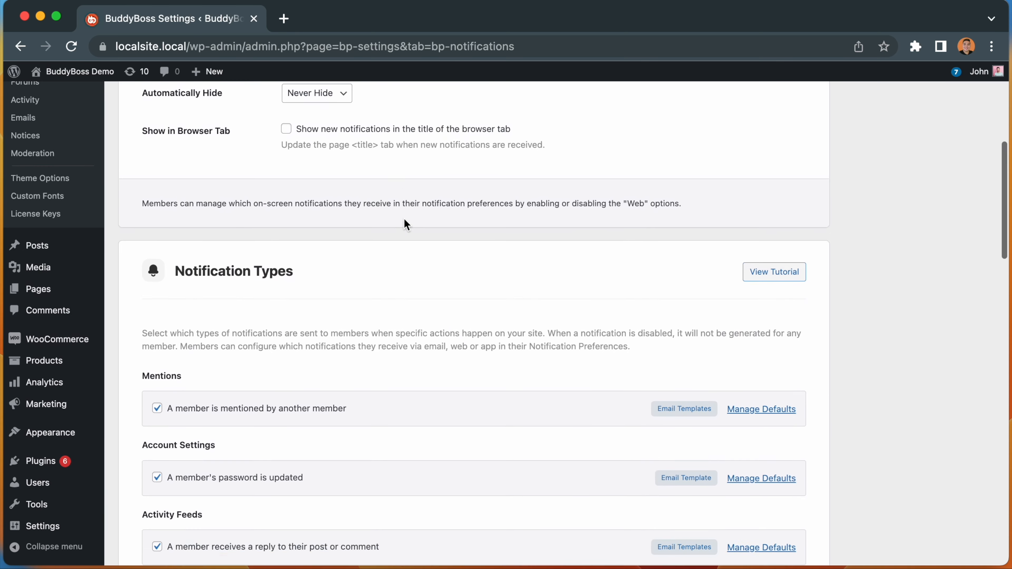
scroll(down, 3)
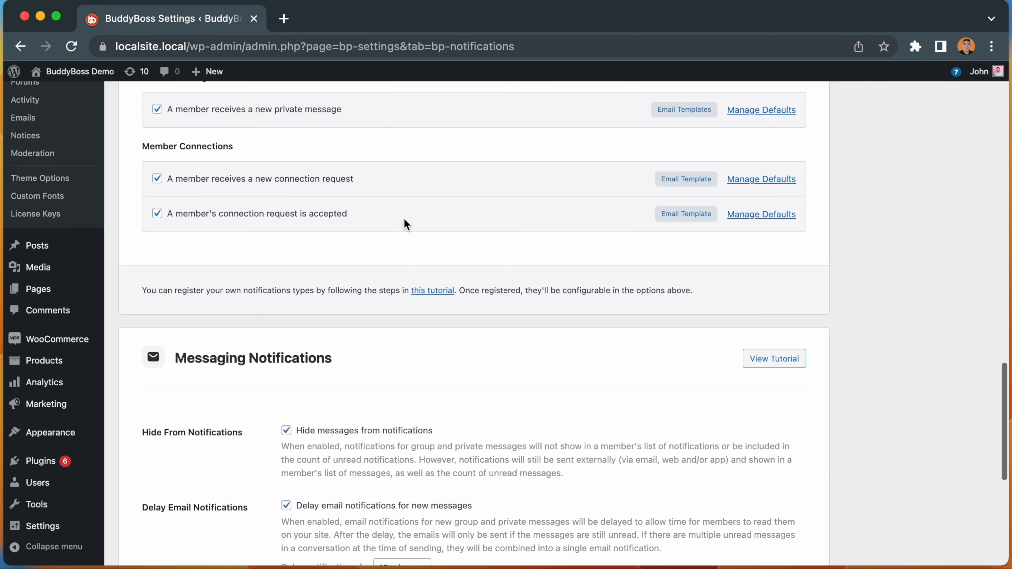
scroll(down, 3)
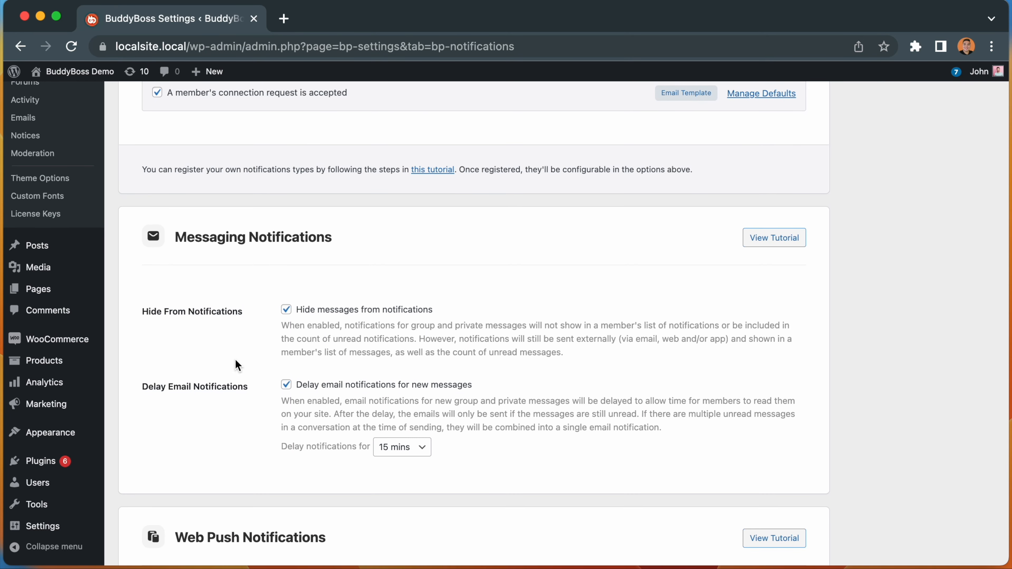
click(400, 446)
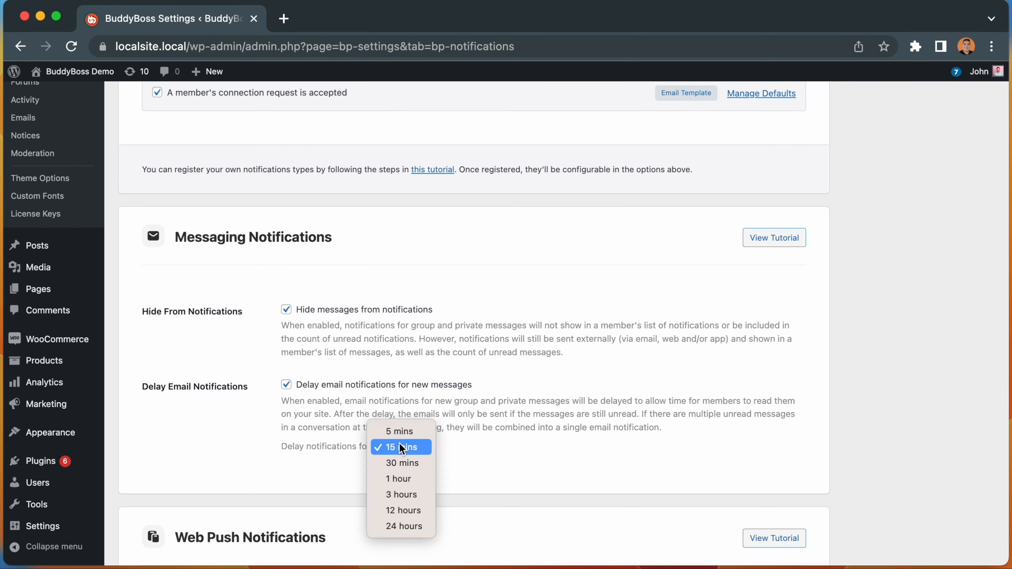
mouse_move(432, 455)
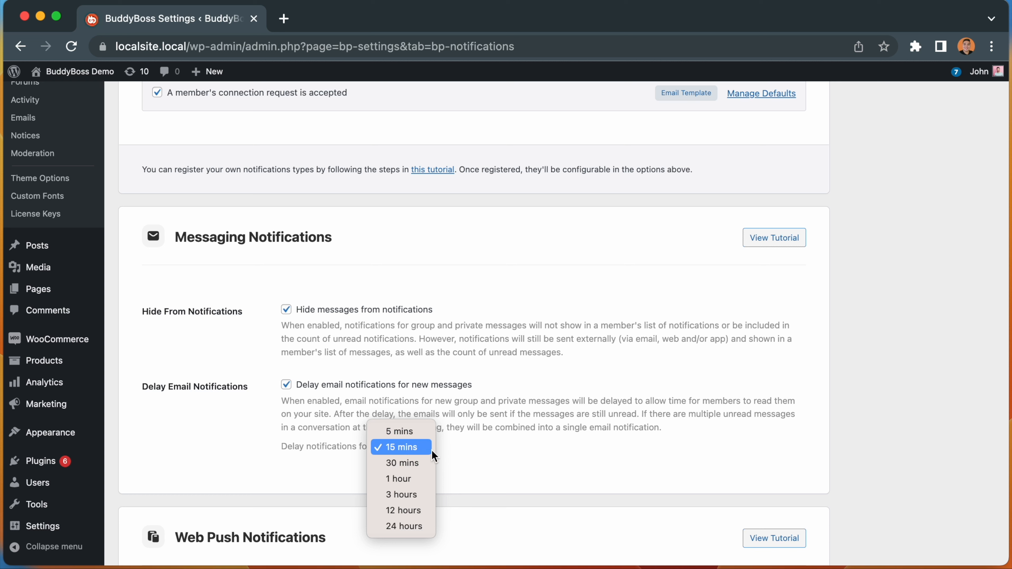
click(400, 446)
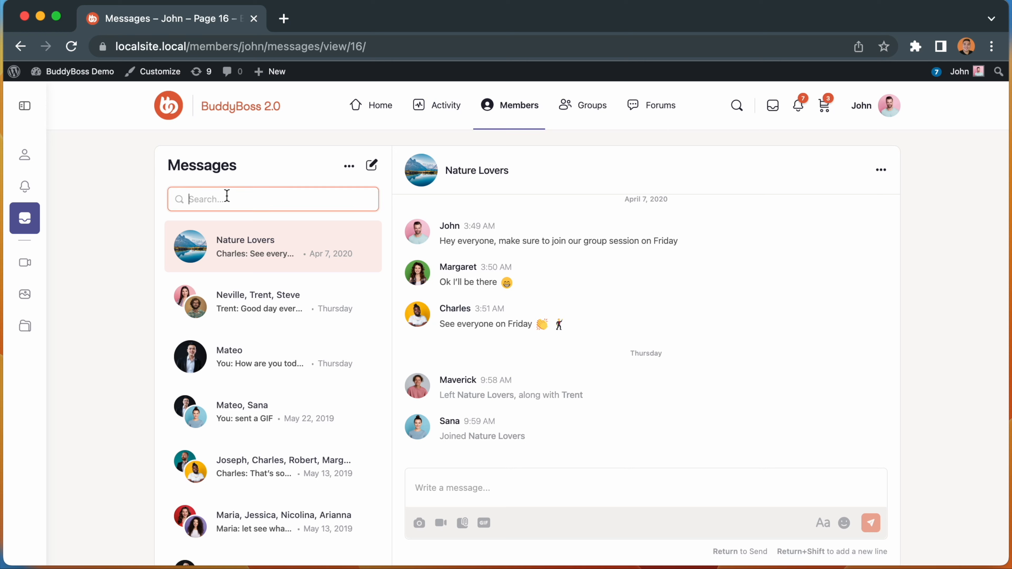
text(luna)
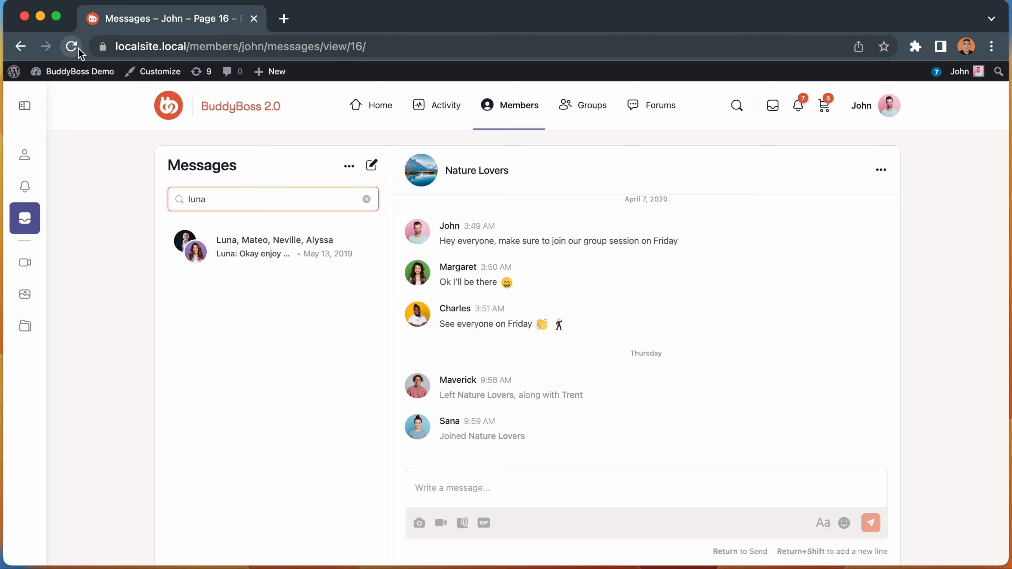
click(71, 46)
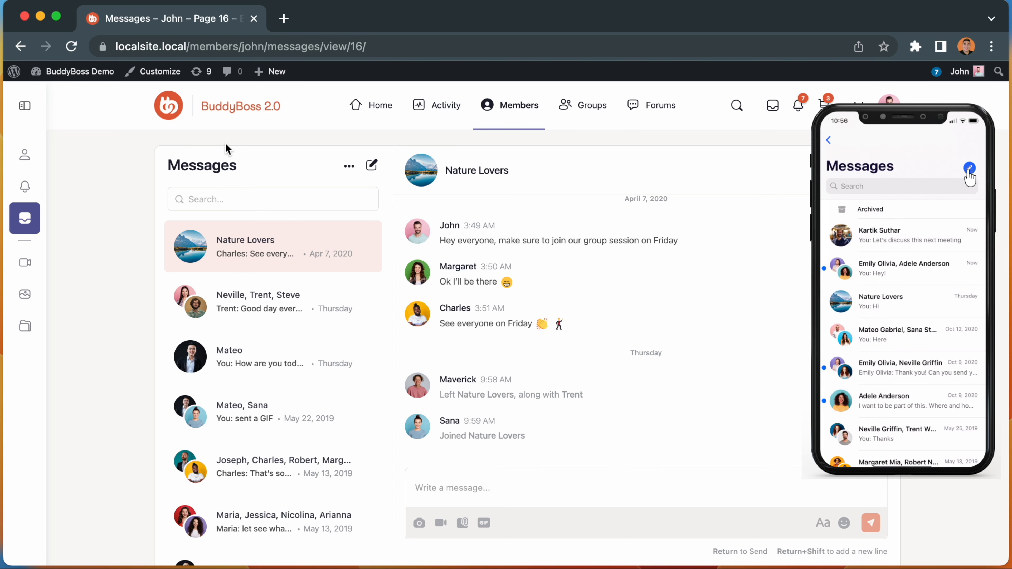
click(968, 169)
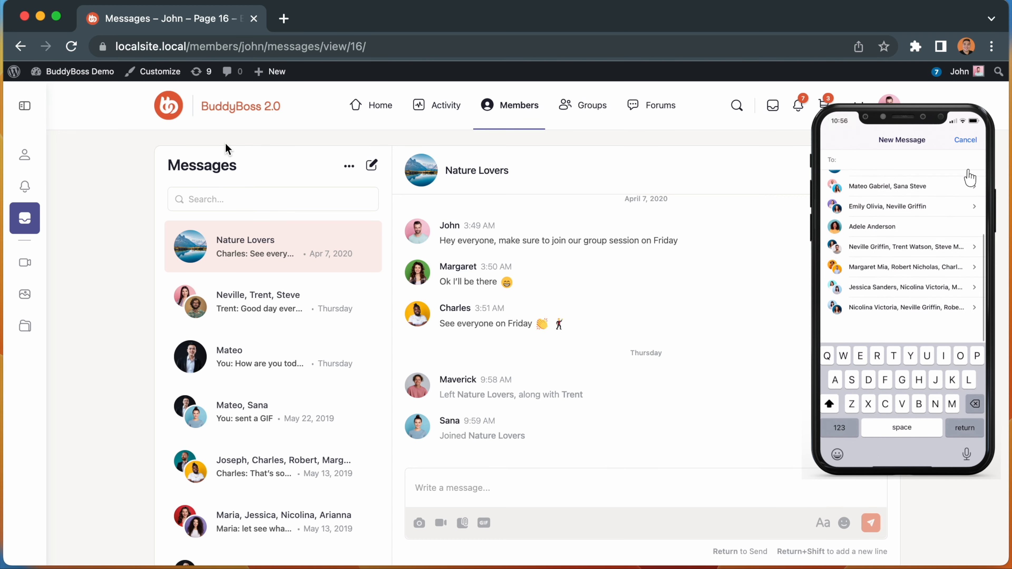
click(872, 226)
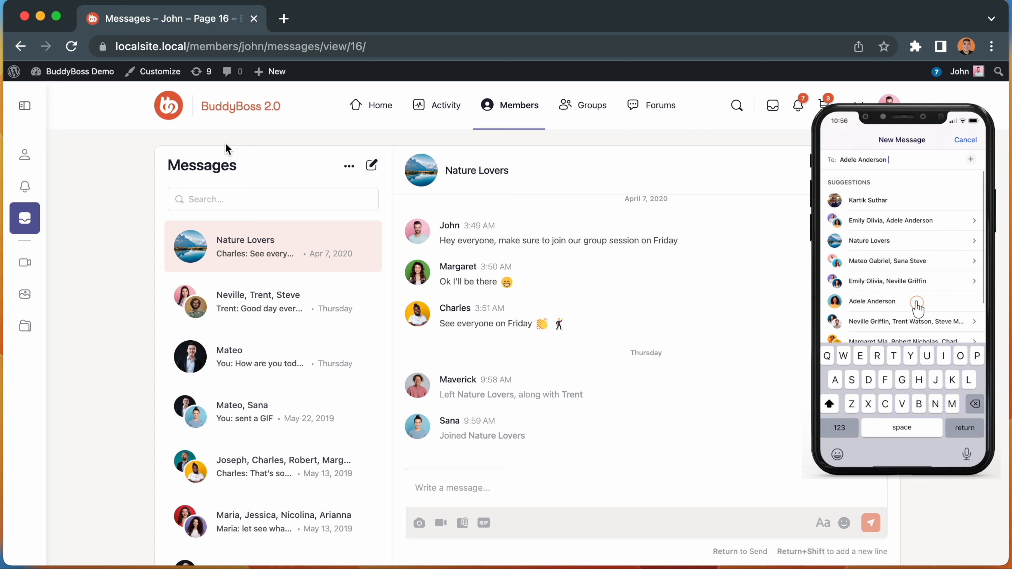
click(873, 301)
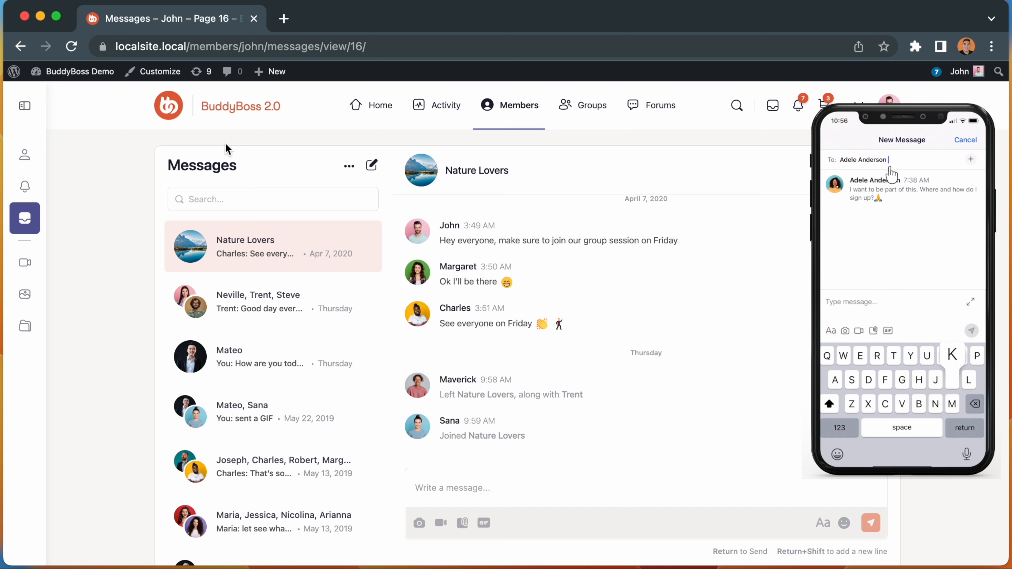
text(Kartik)
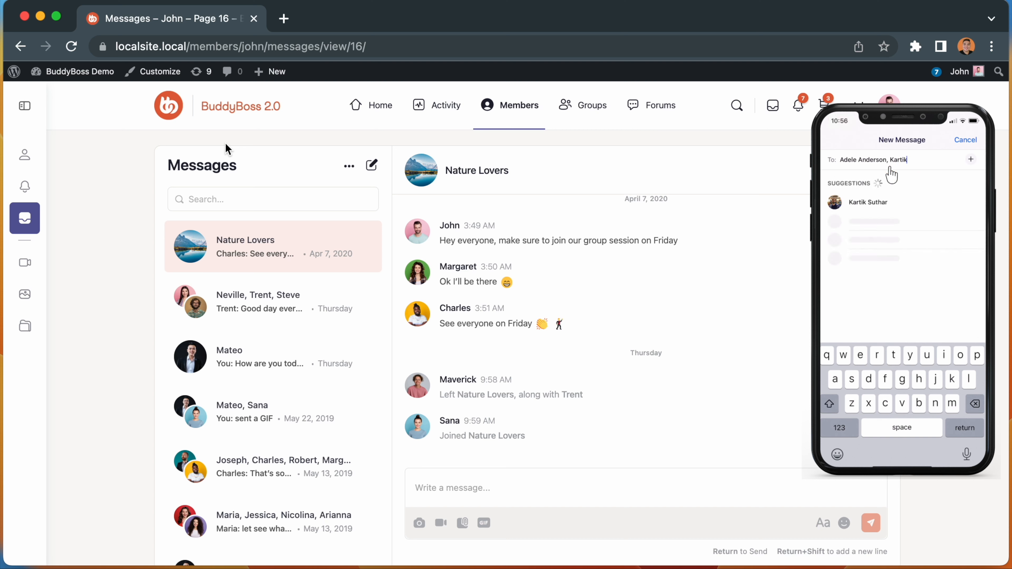